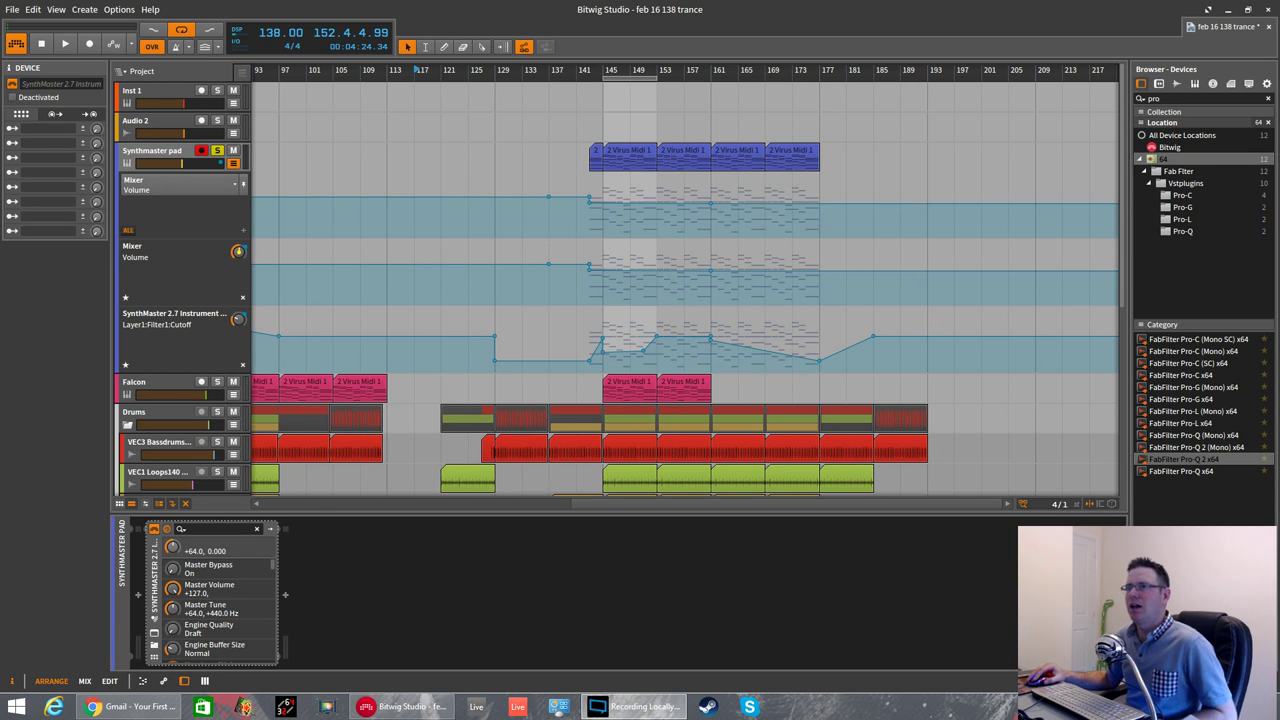
pyautogui.moveTo(183, 568)
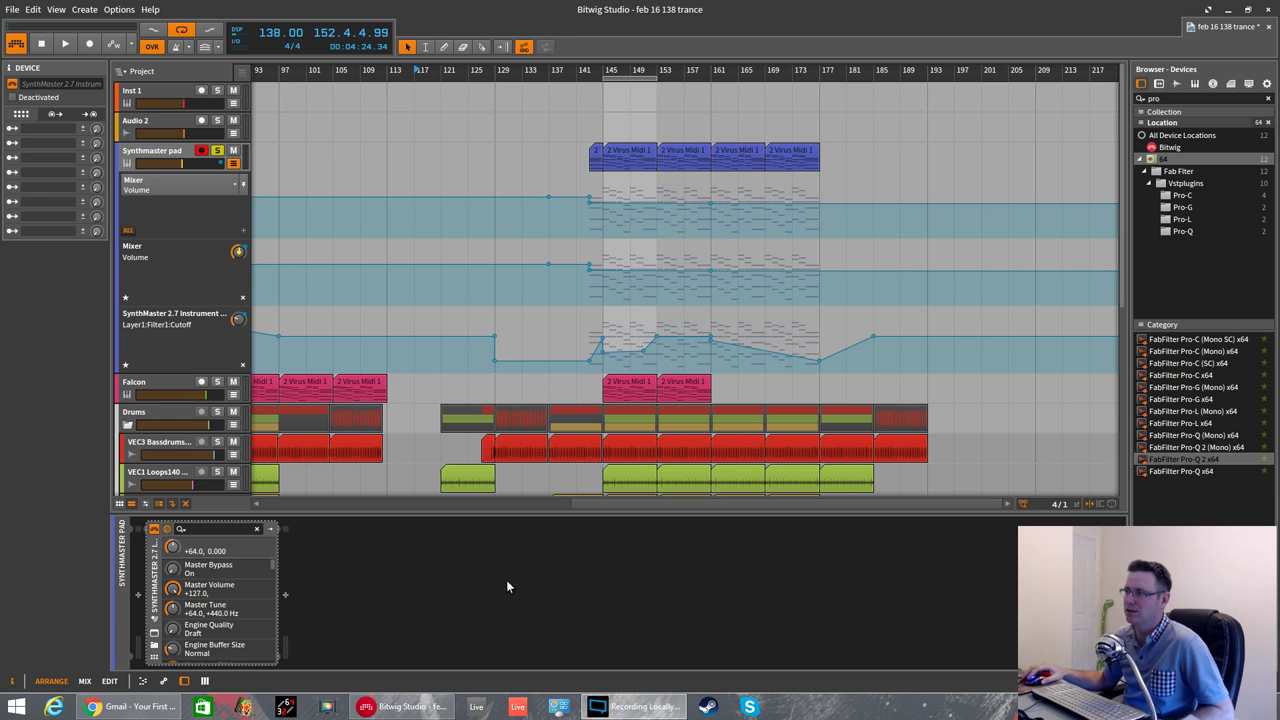
pyautogui.moveTo(420, 634)
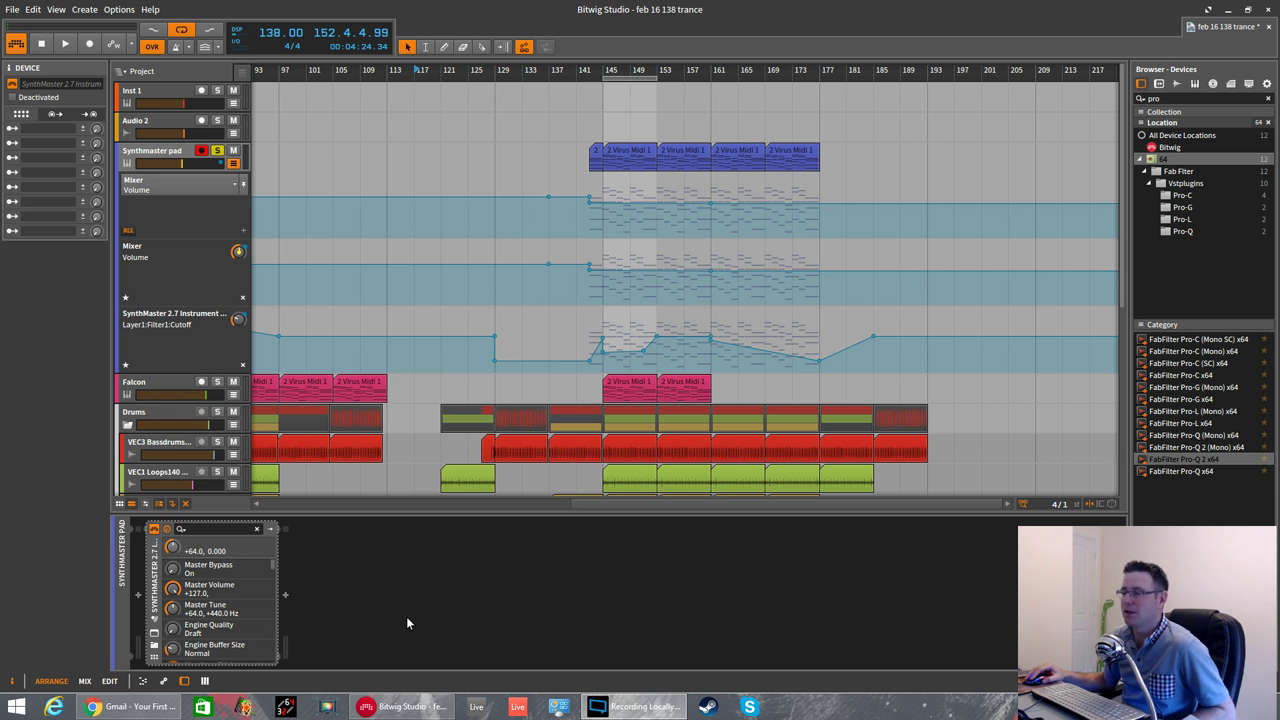
pyautogui.moveTo(625, 168)
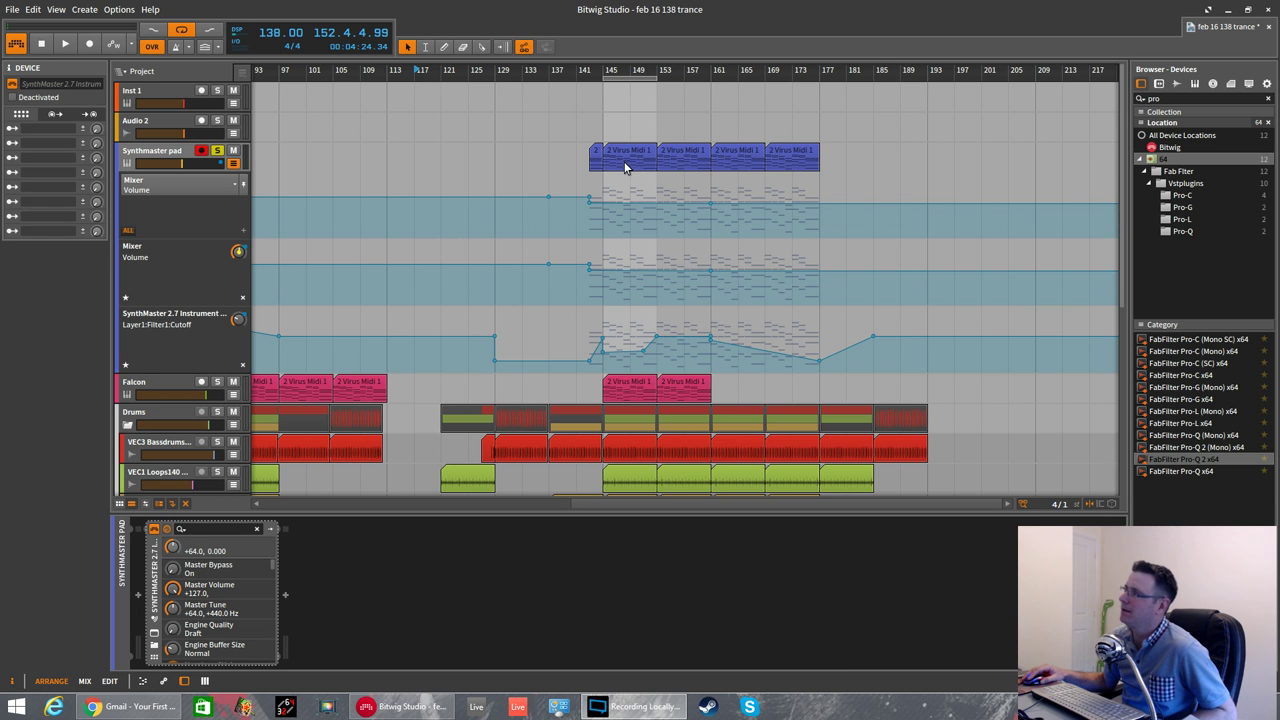
# - Select the Synthmaster pad's Virus Midi clip and track, showing Bitwig's Dynamics devices
pyautogui.click(627, 150)
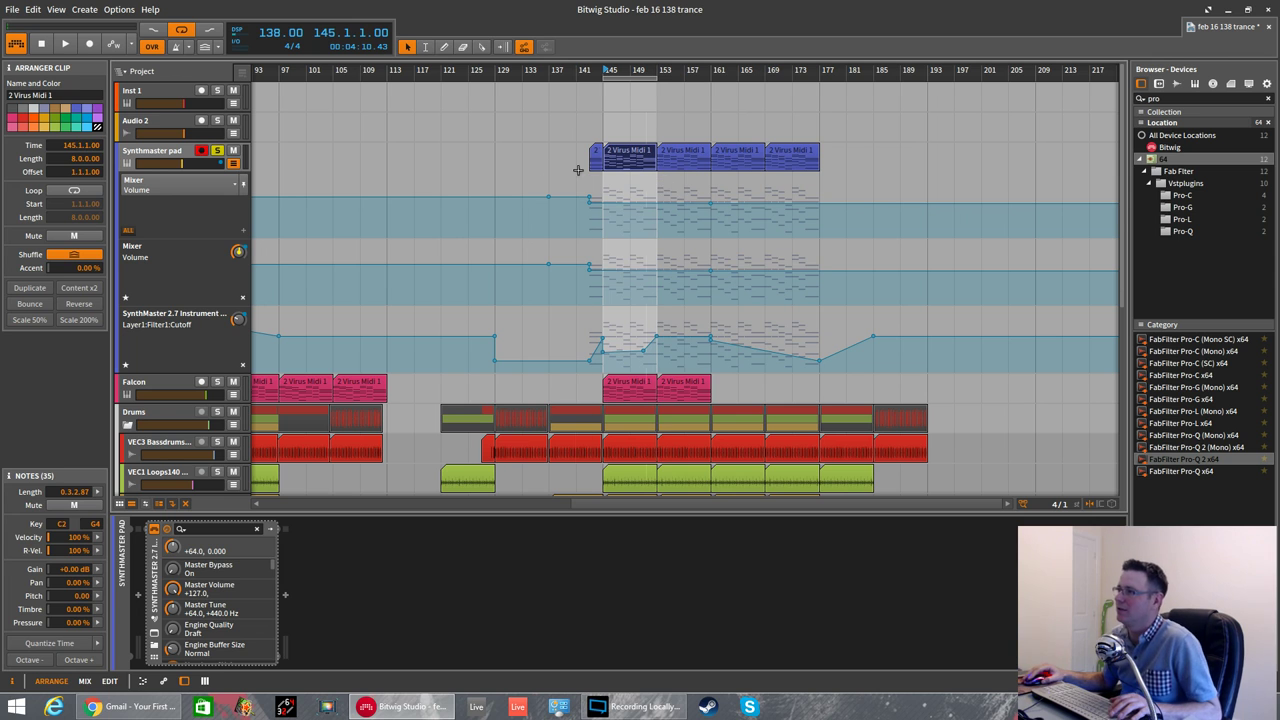
pyautogui.moveTo(413, 355)
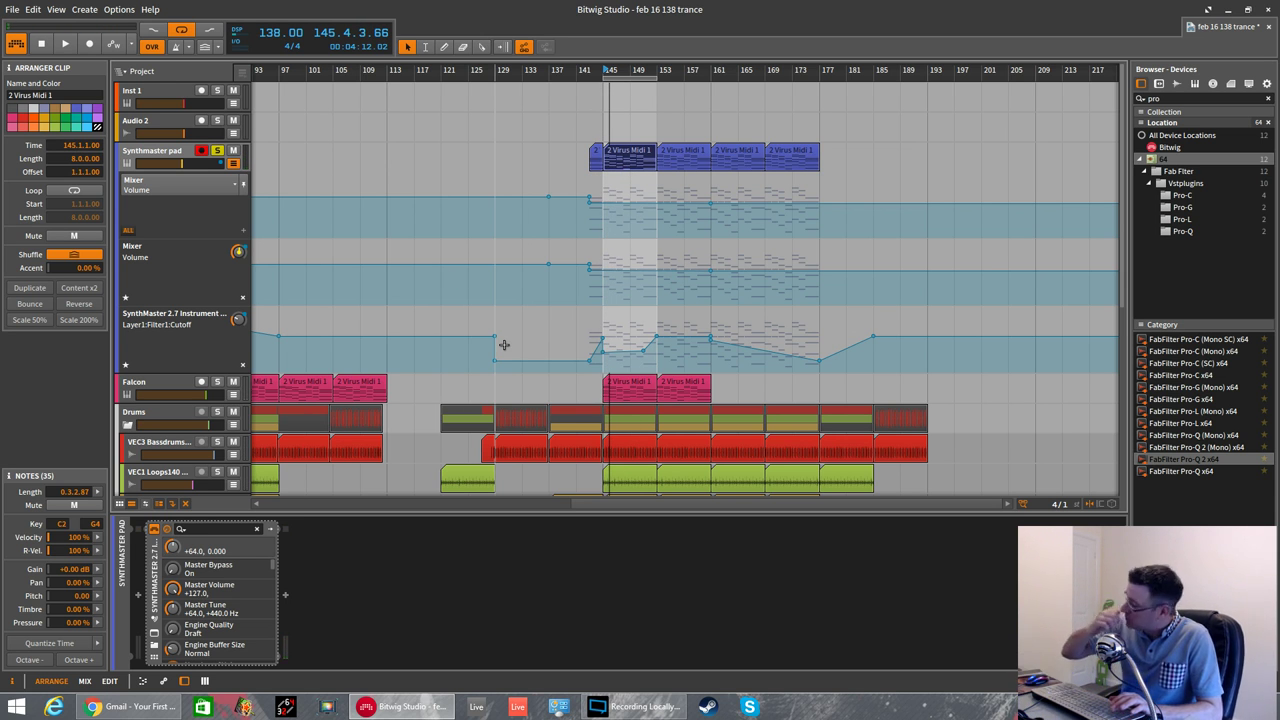
pyautogui.click(150, 150)
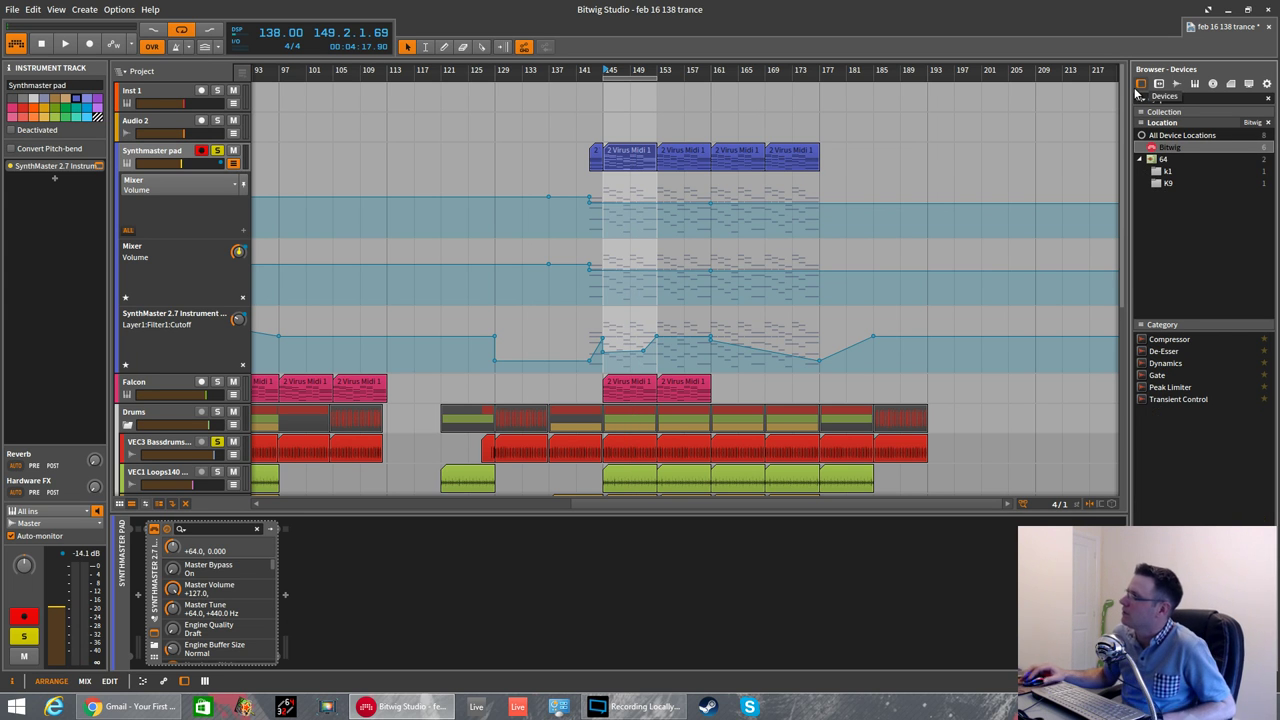
# - Search the browser for 'dyn' to place Dynamics after SynthMaster
pyautogui.write('dyn')
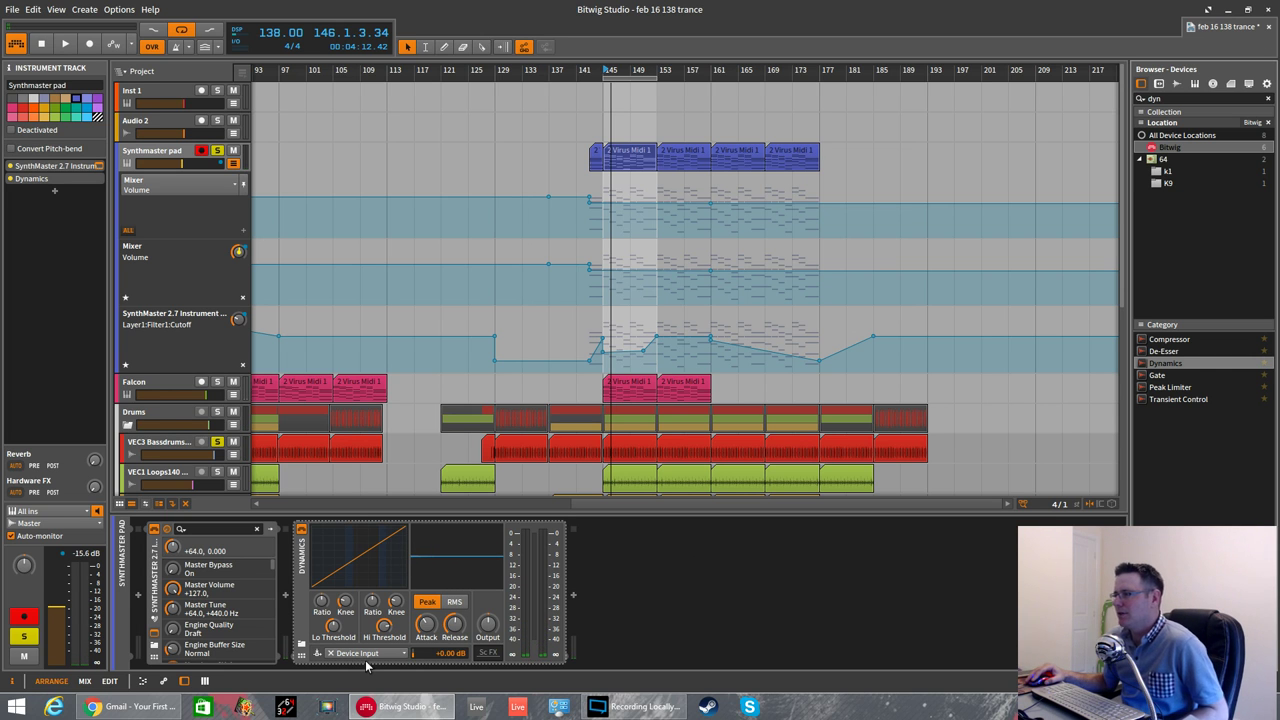
pyautogui.moveTo(378, 657)
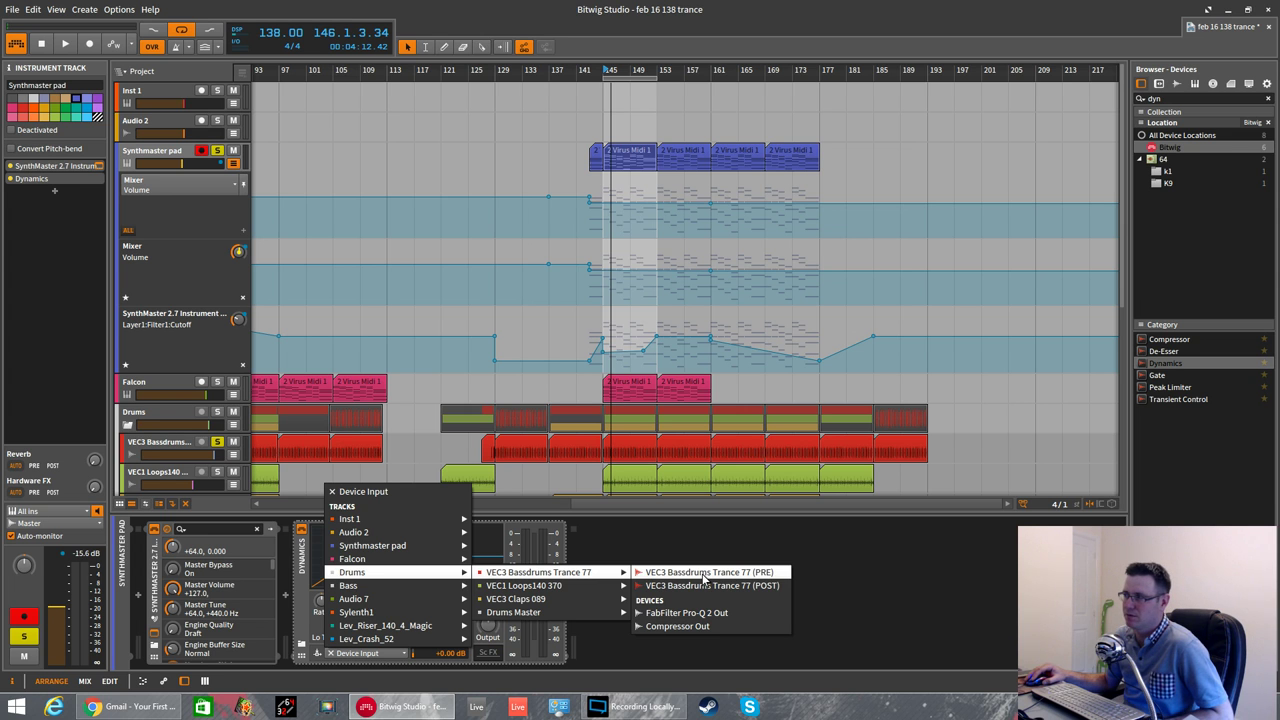
# - Choose Drums > VEC3 Bassdrums Trance 77 (PRE) as the compressor's sidechain input
pyautogui.click(710, 585)
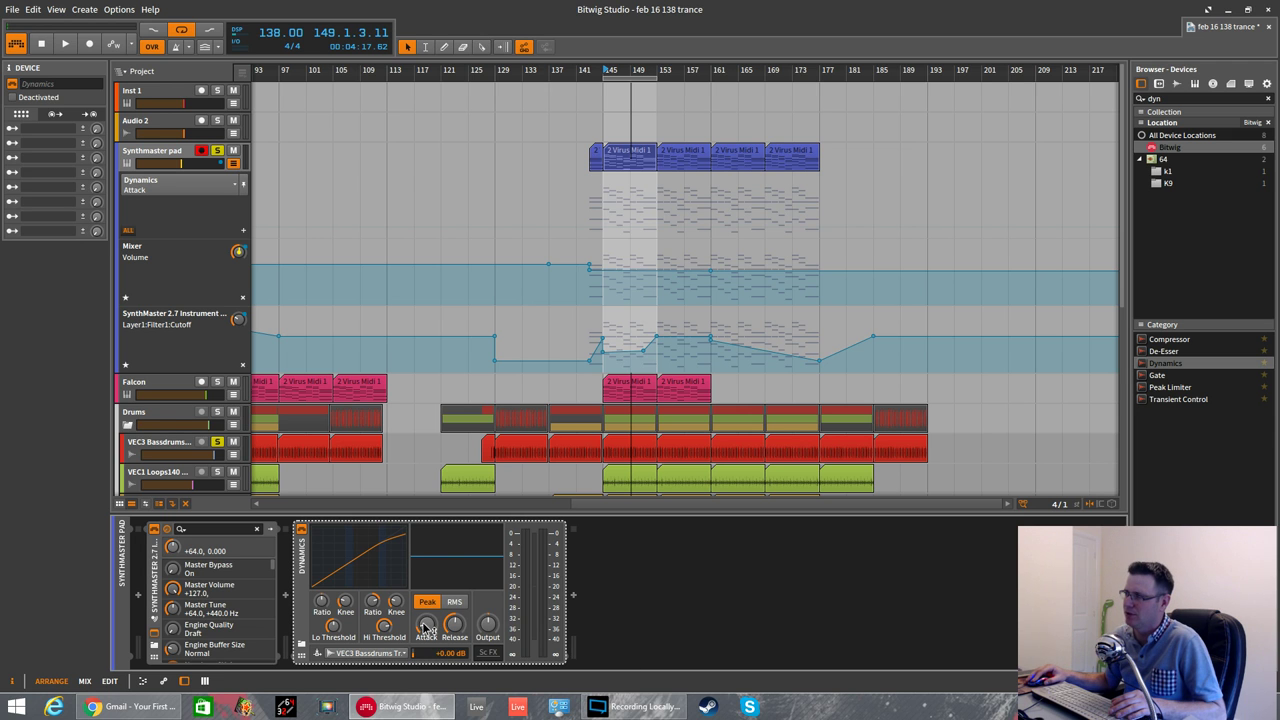
pyautogui.moveTo(550, 635)
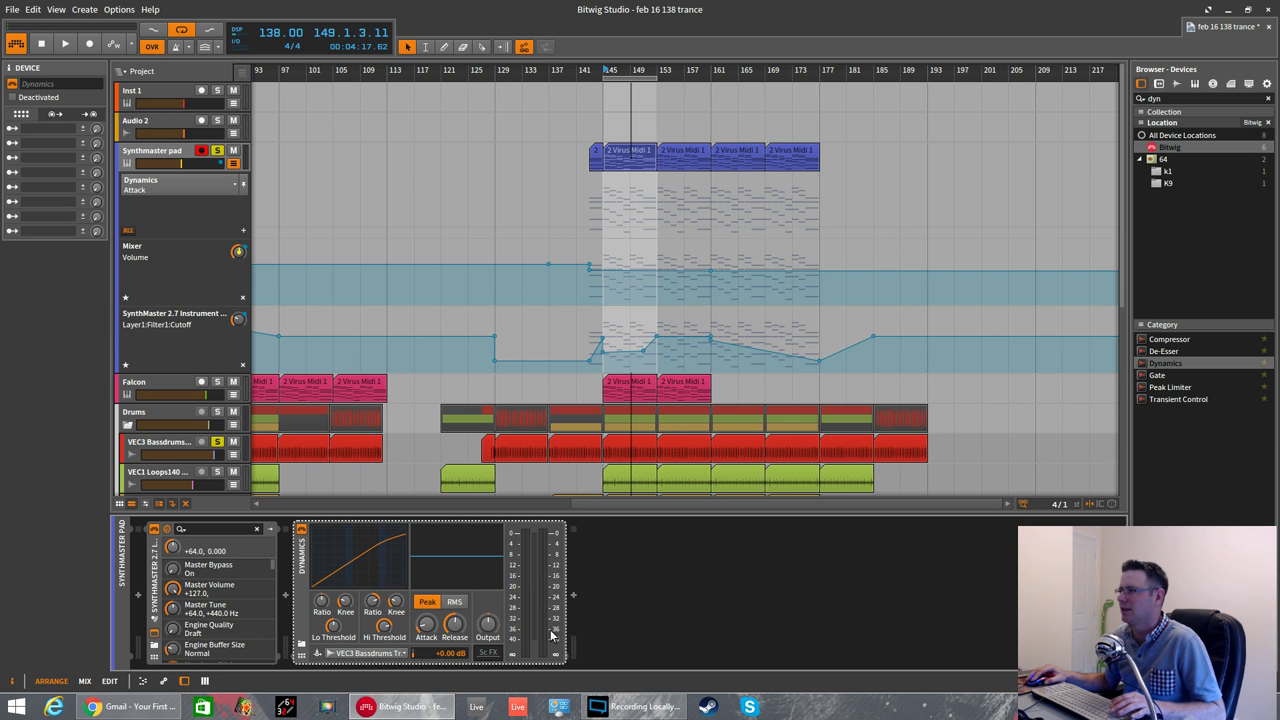
pyautogui.click(64, 44)
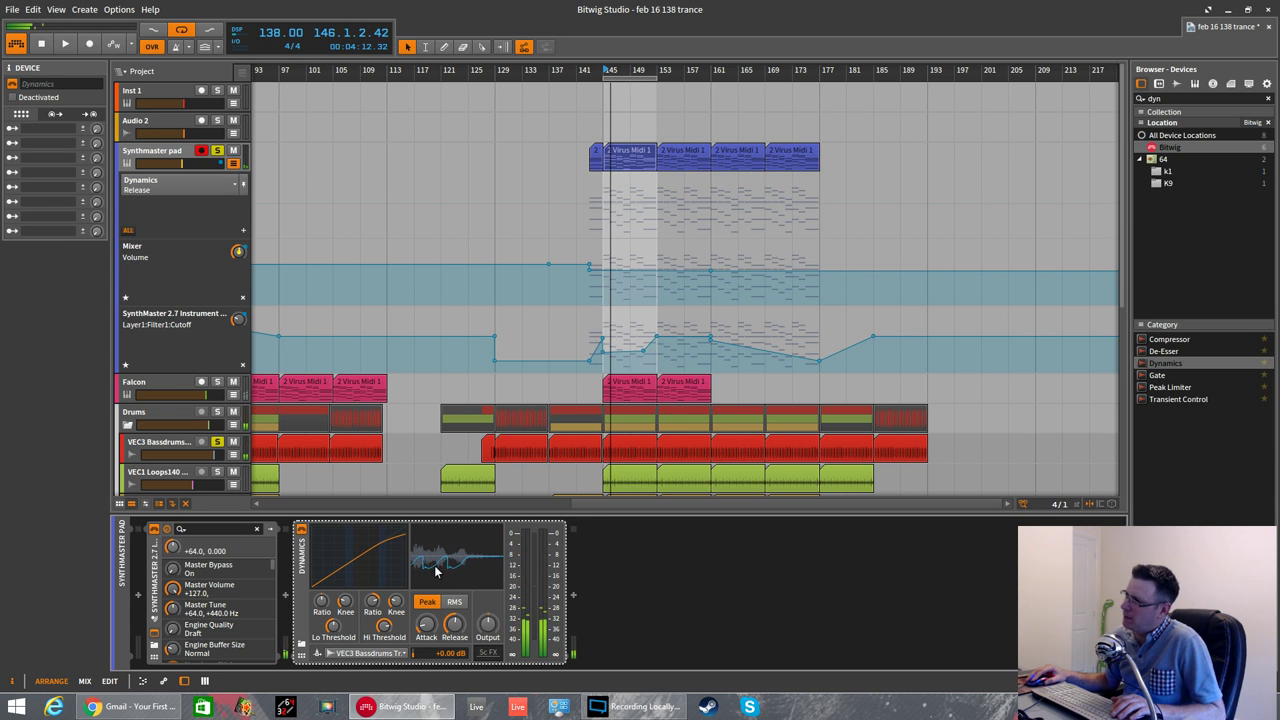
pyautogui.click(64, 43)
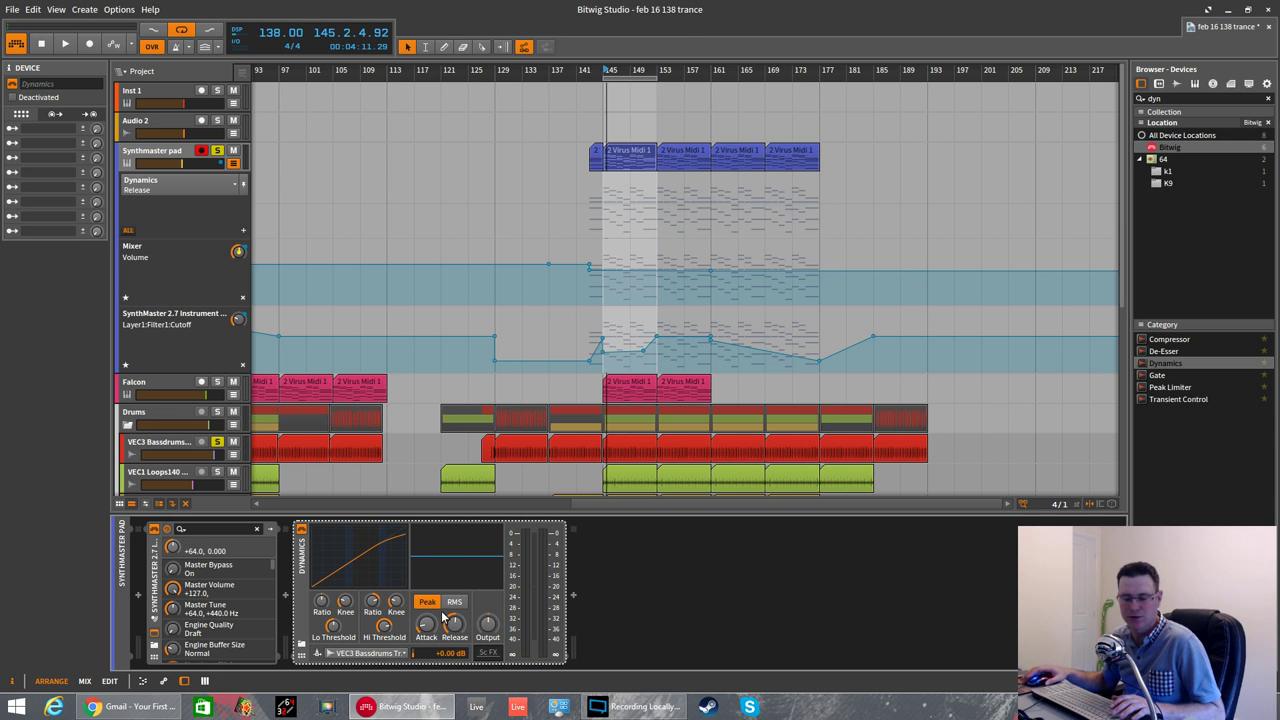
pyautogui.click(64, 43)
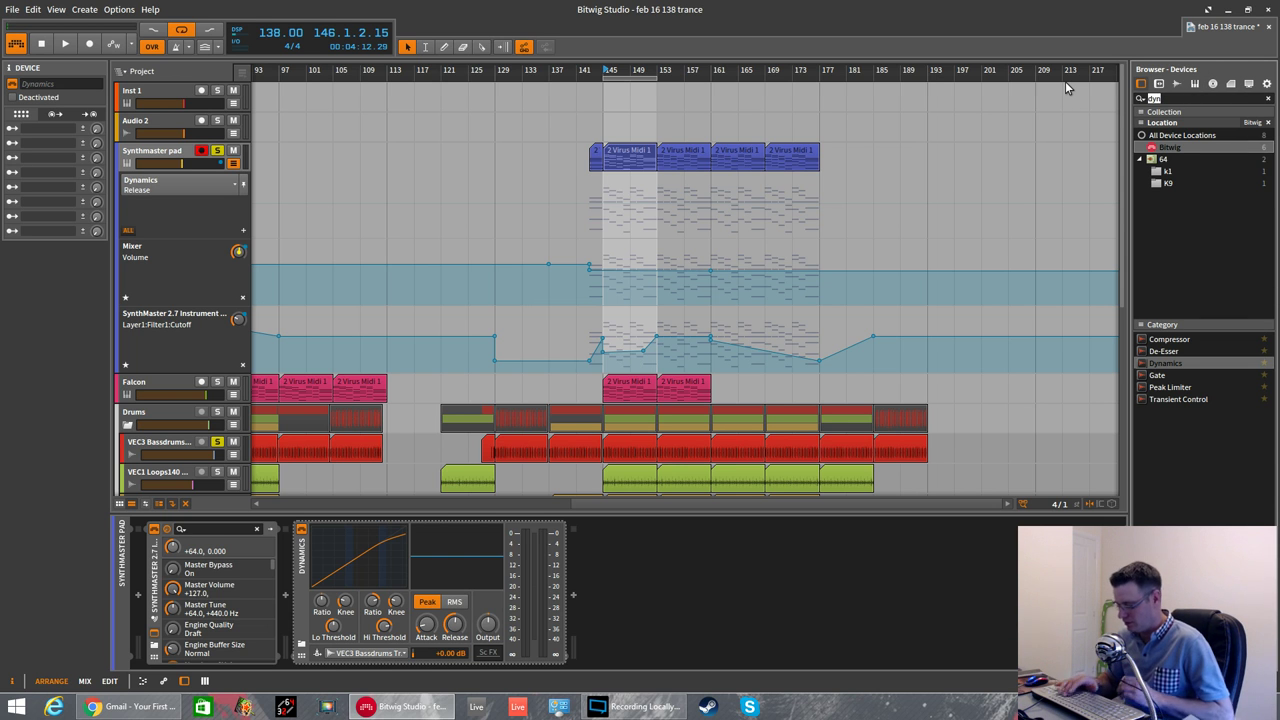
# - Search the browser for 'pro' to find FabFilter Pro-Q 2 for the Sc FX slot
pyautogui.write('pro')
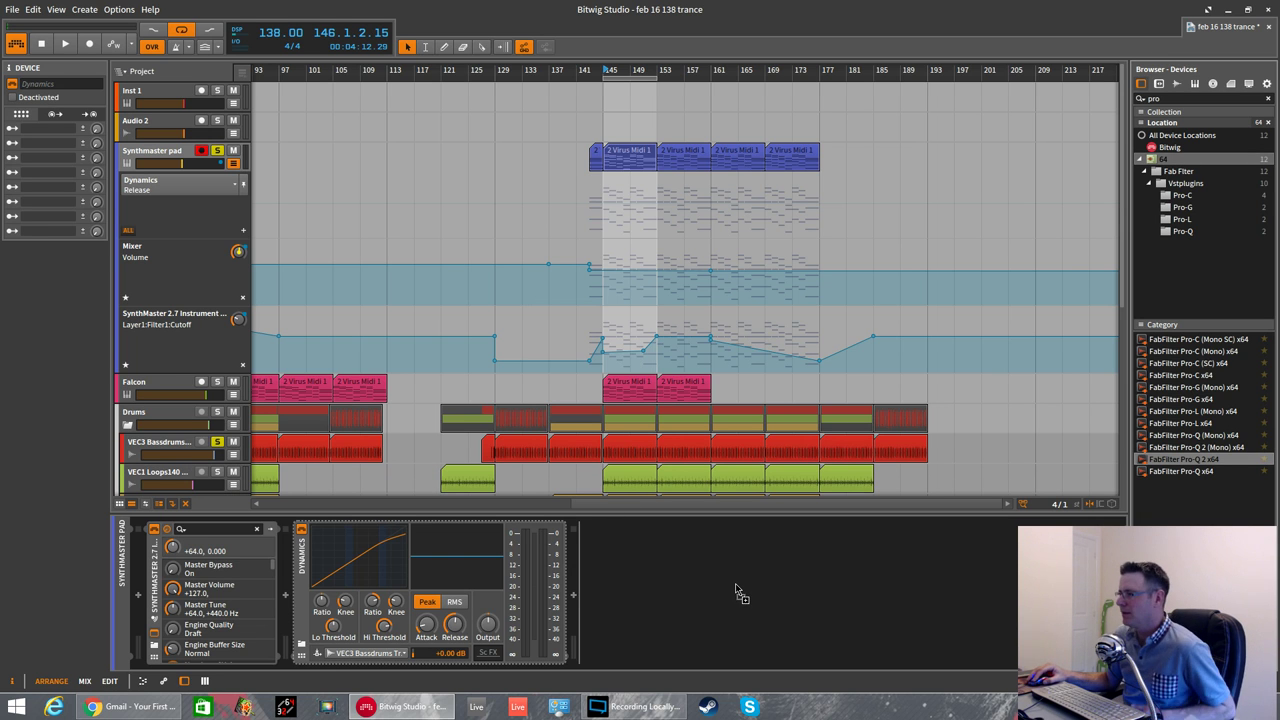
pyautogui.moveTo(588, 603)
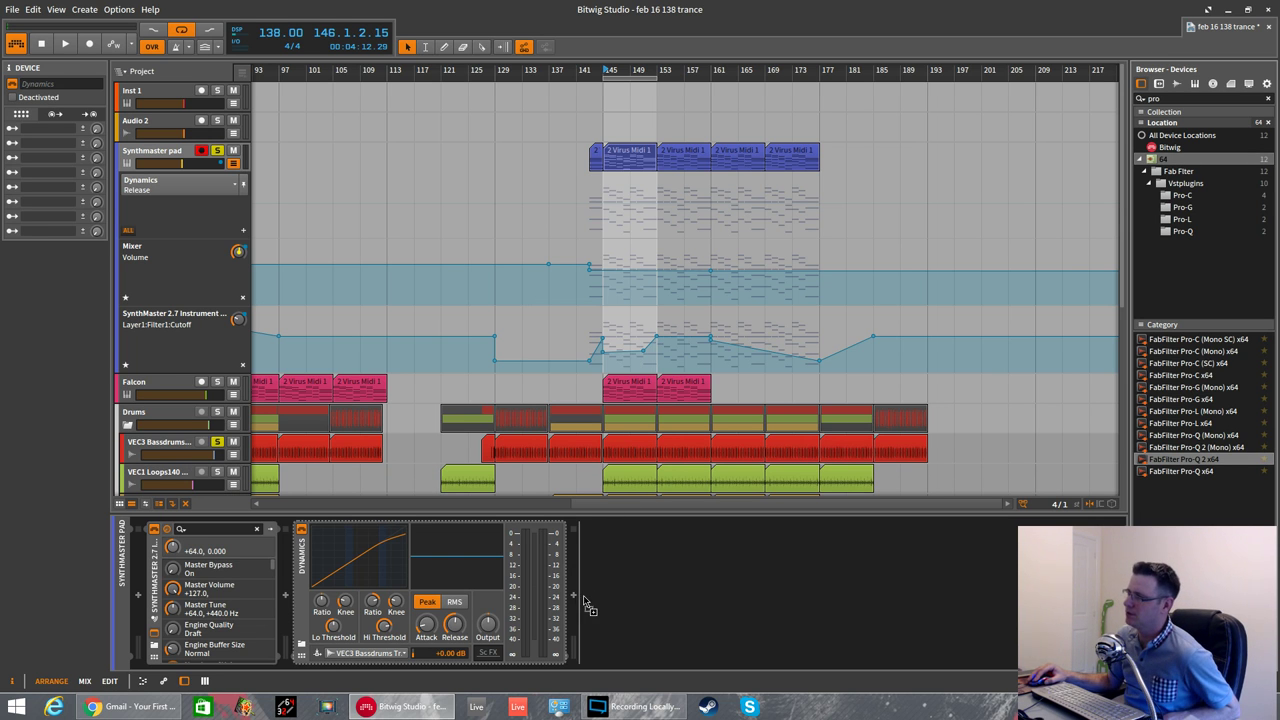
pyautogui.moveTo(613, 628)
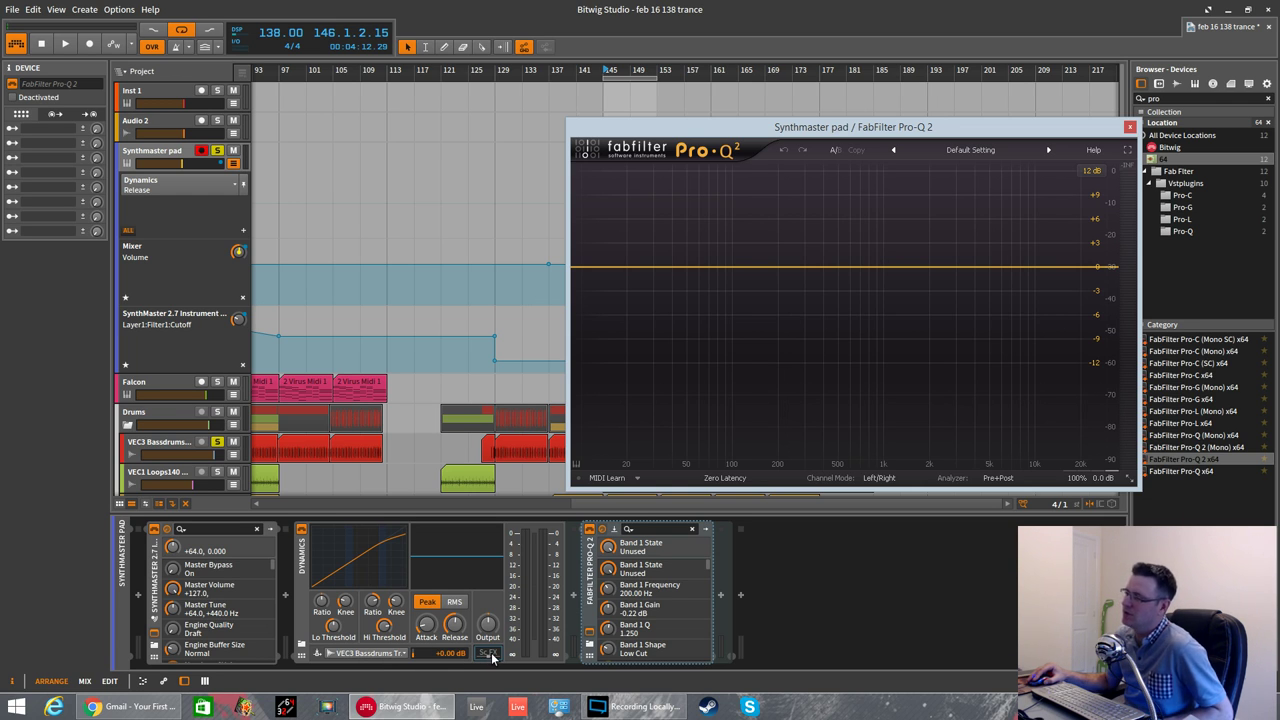
# - Flatten Pro-Q 2 band 1 near 1.4 kHz and add band 2 cutting about 4 dB at 113 Hz
pyautogui.click(64, 43)
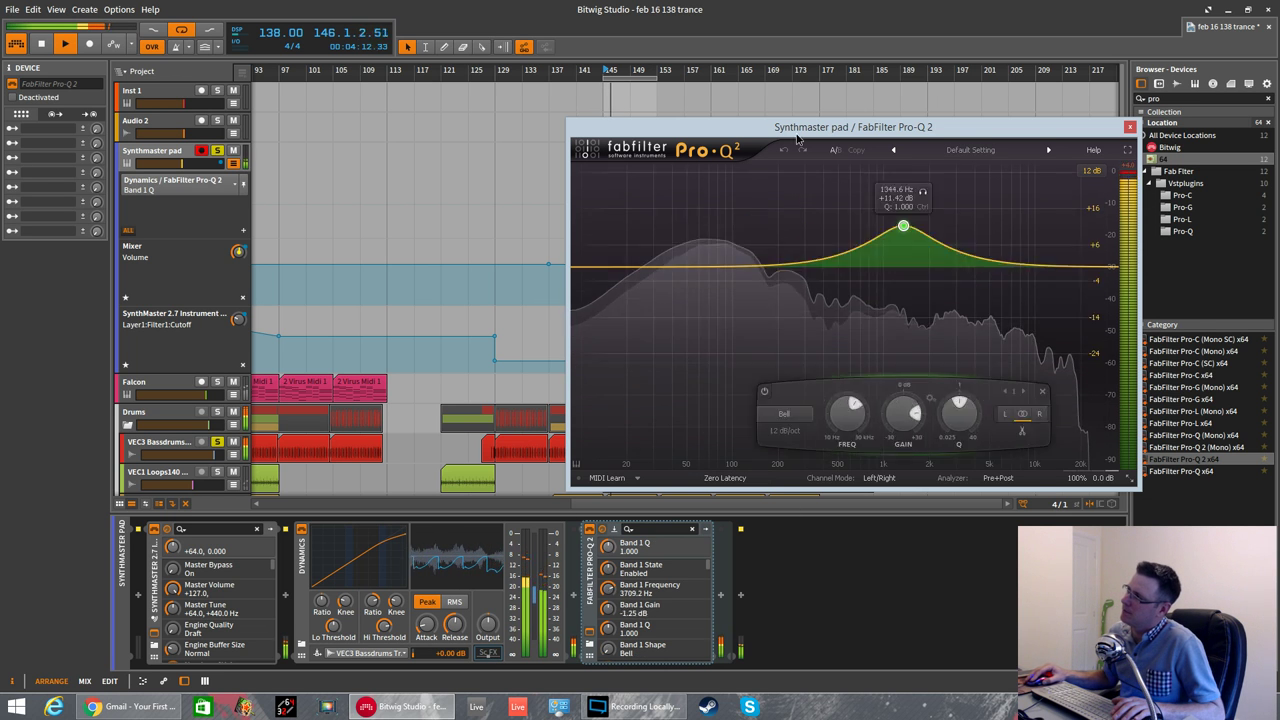
pyautogui.moveTo(903, 225); pyautogui.dragTo(949, 236)
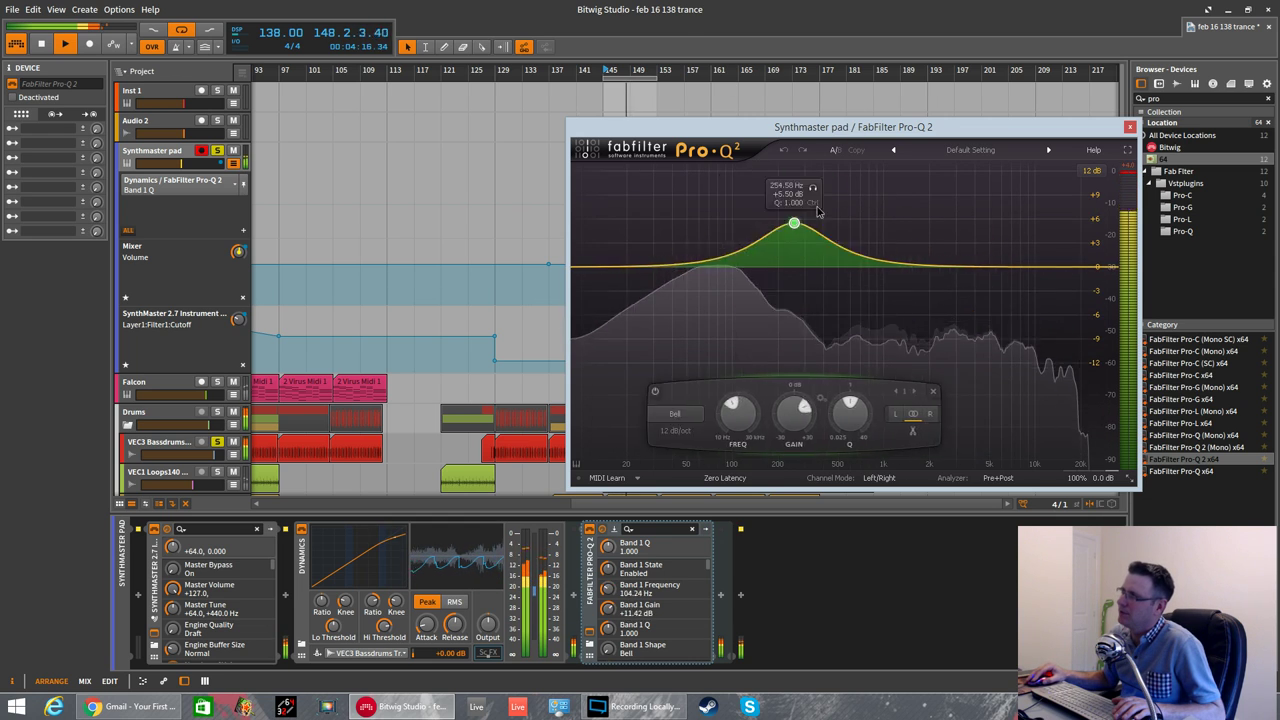
pyautogui.moveTo(793, 222); pyautogui.dragTo(856, 240)
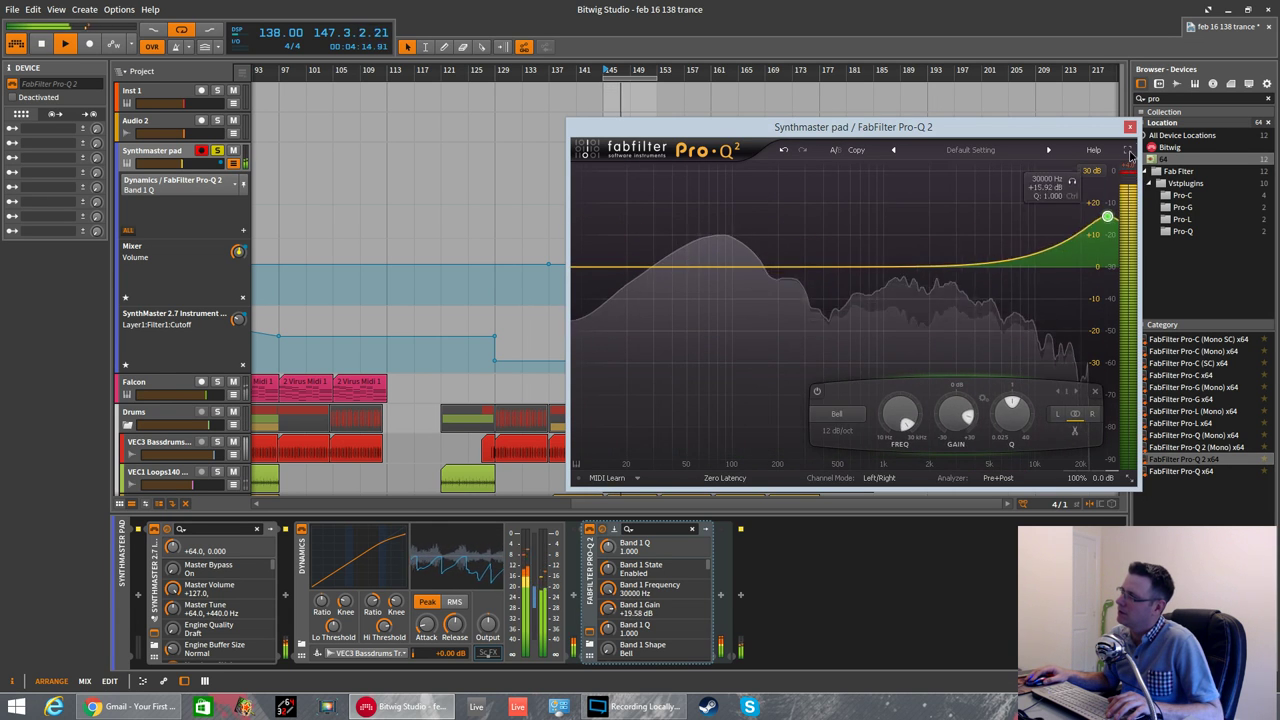
pyautogui.moveTo(1108, 217); pyautogui.dragTo(890, 318)
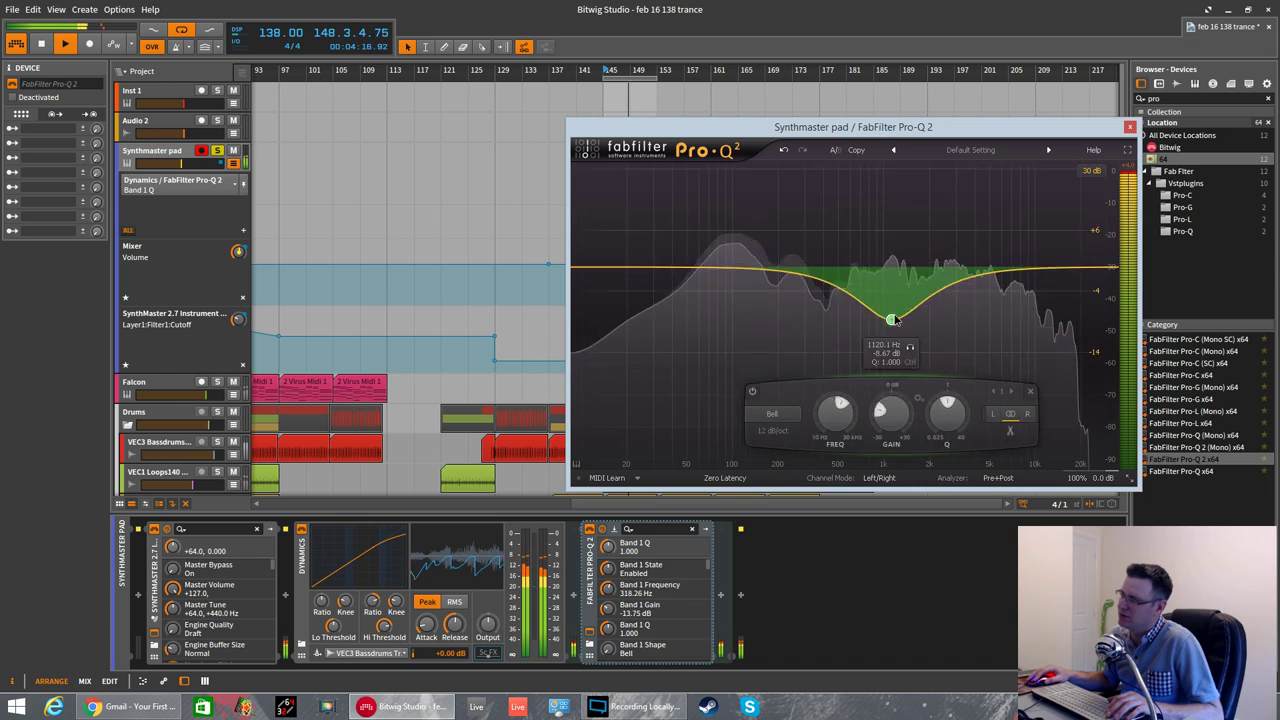
pyautogui.moveTo(888, 318); pyautogui.dragTo(912, 270)
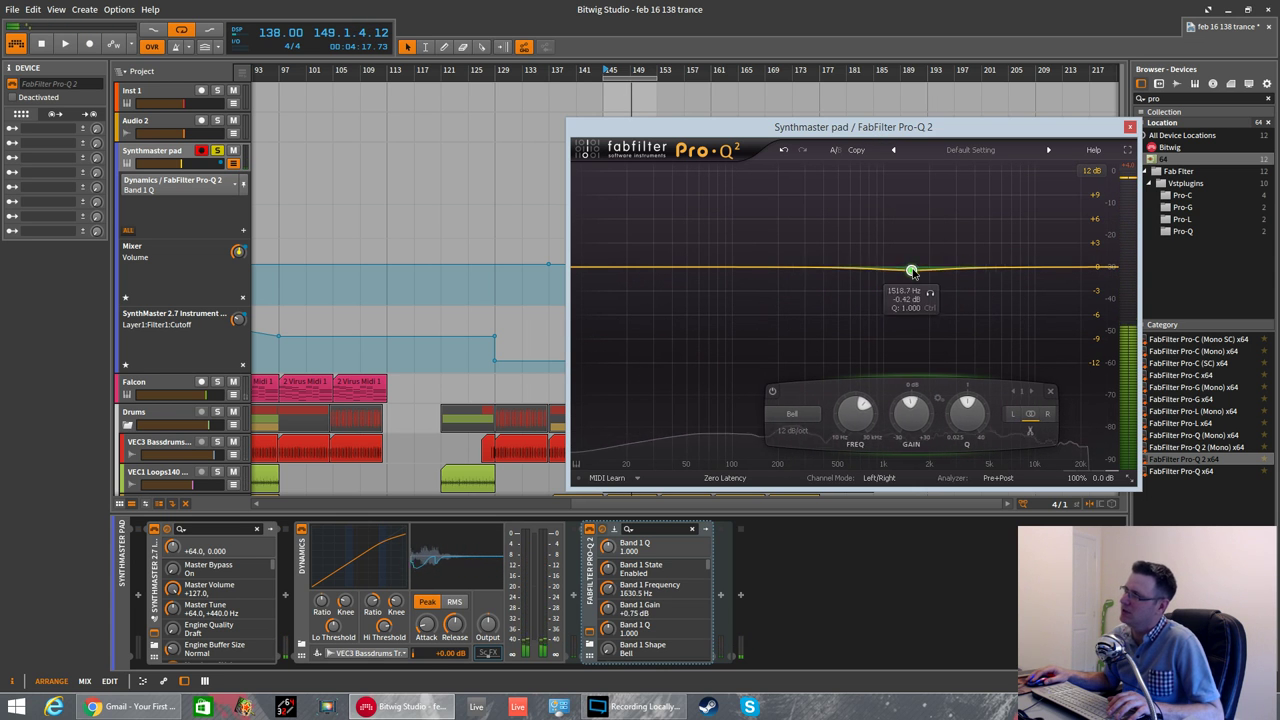
pyautogui.moveTo(910, 270); pyautogui.dragTo(907, 266)
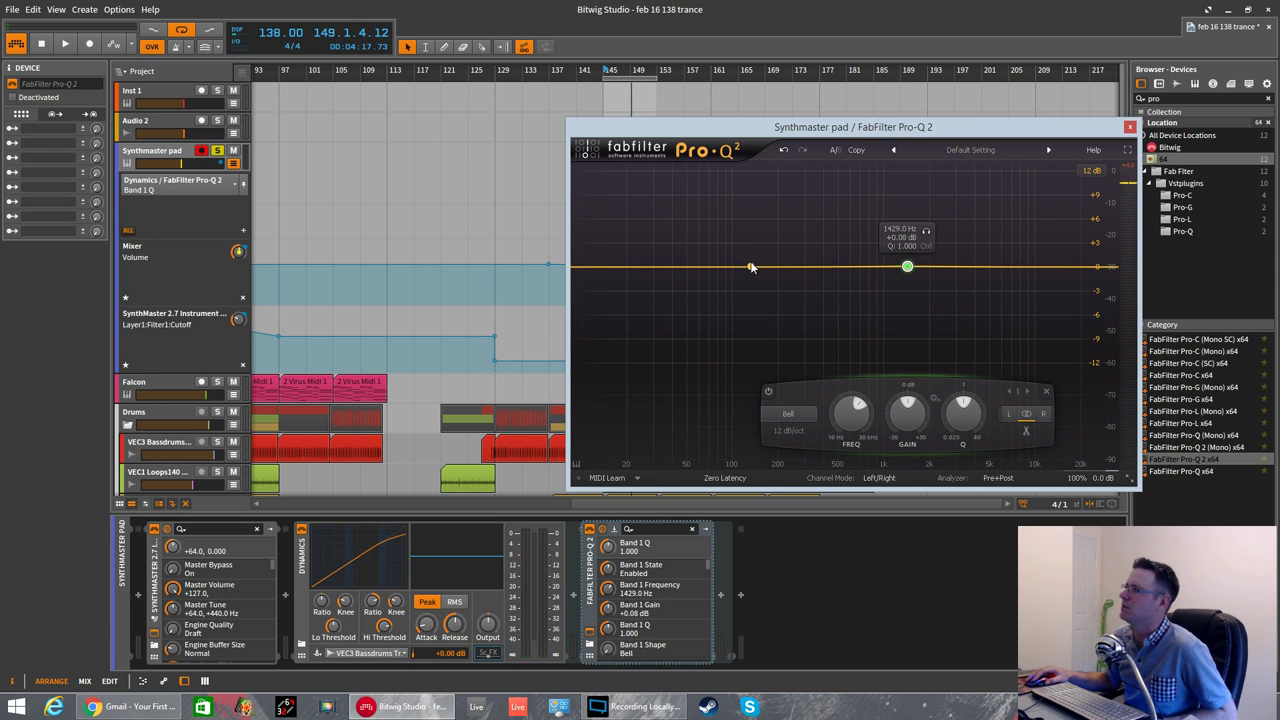
pyautogui.moveTo(750, 265); pyautogui.dragTo(740, 300)
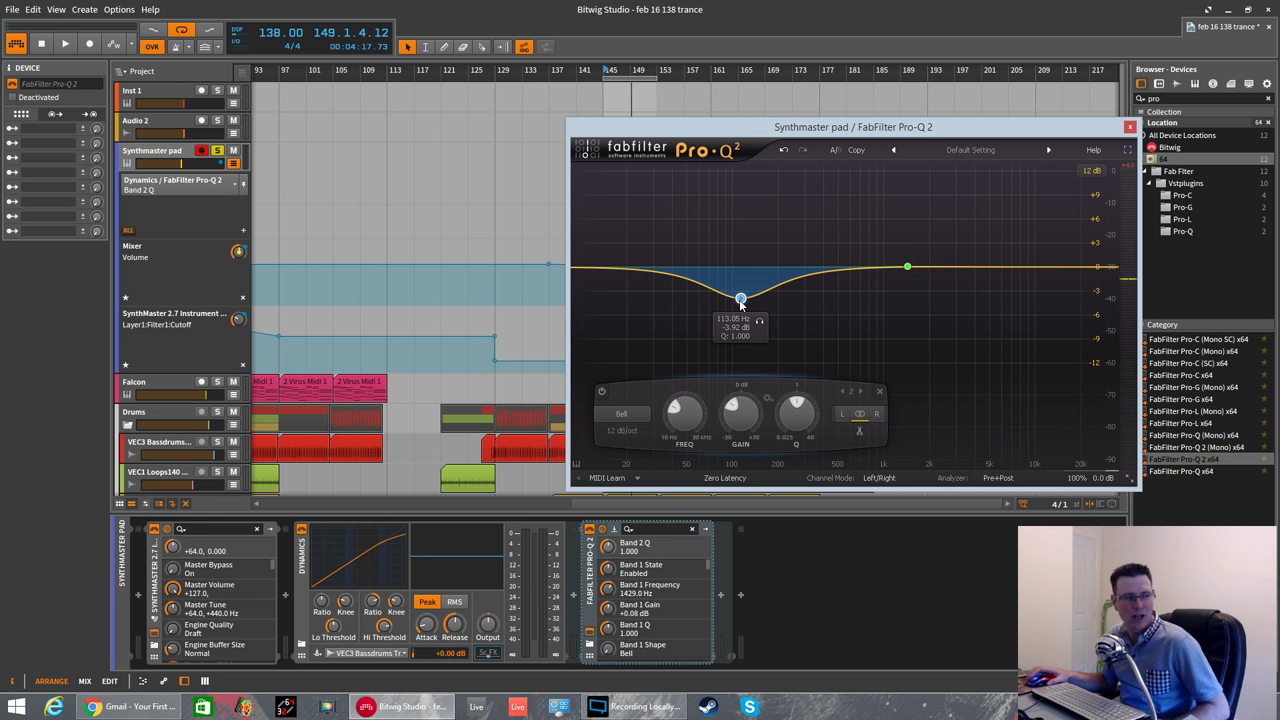
# - Make band 2 a low cut near 315 Hz and pull the 1.3 kHz bell to +0.3 dB
pyautogui.rightClick(740, 298)
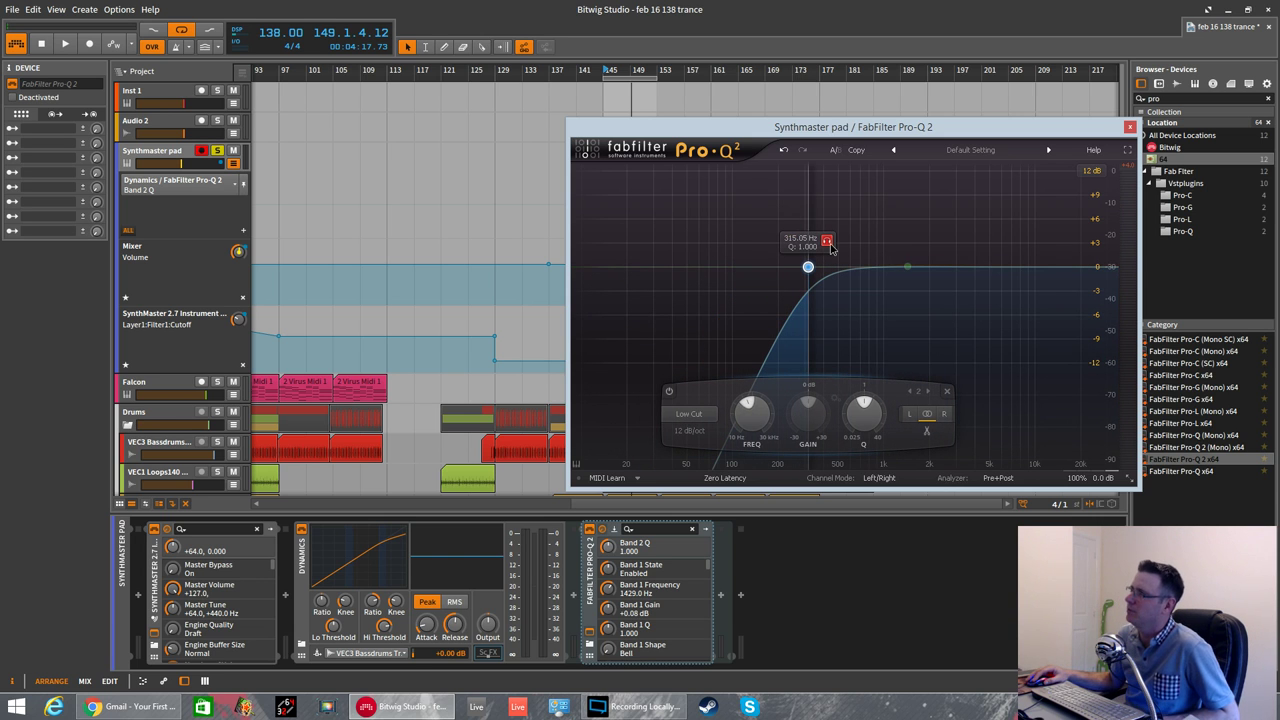
pyautogui.moveTo(808, 267); pyautogui.dragTo(800, 267)
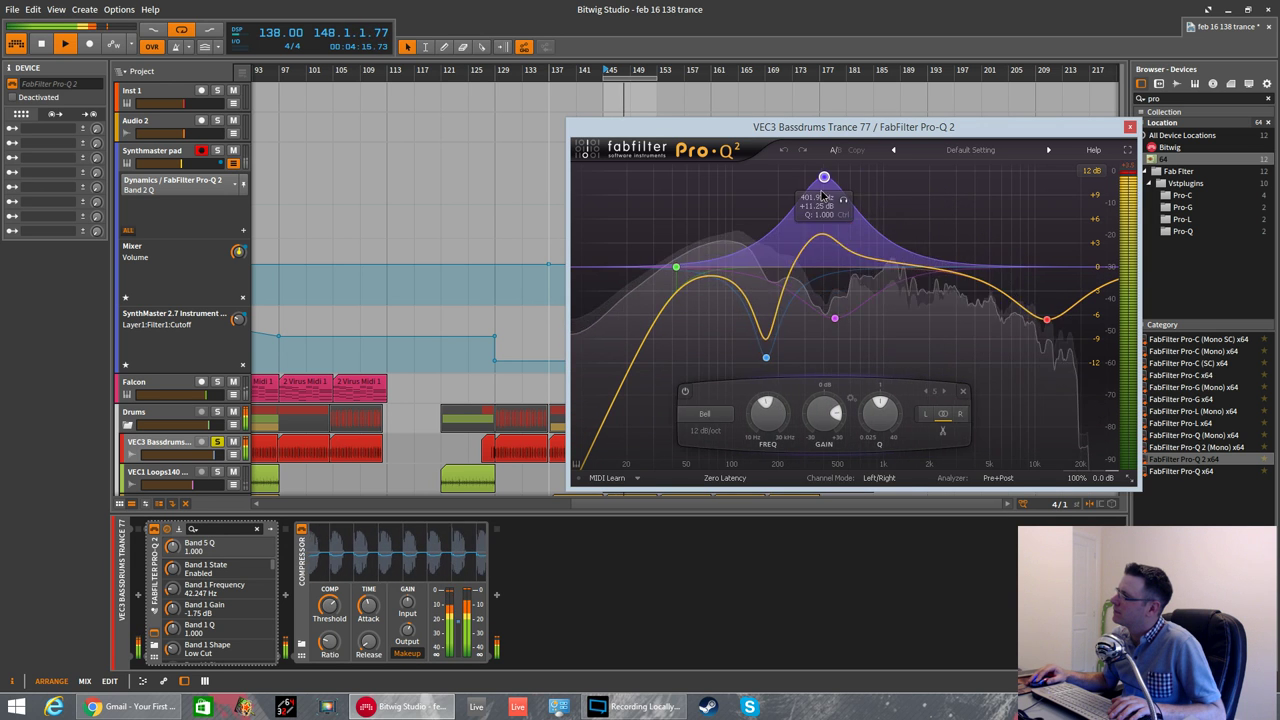
pyautogui.moveTo(824, 175); pyautogui.dragTo(903, 224)
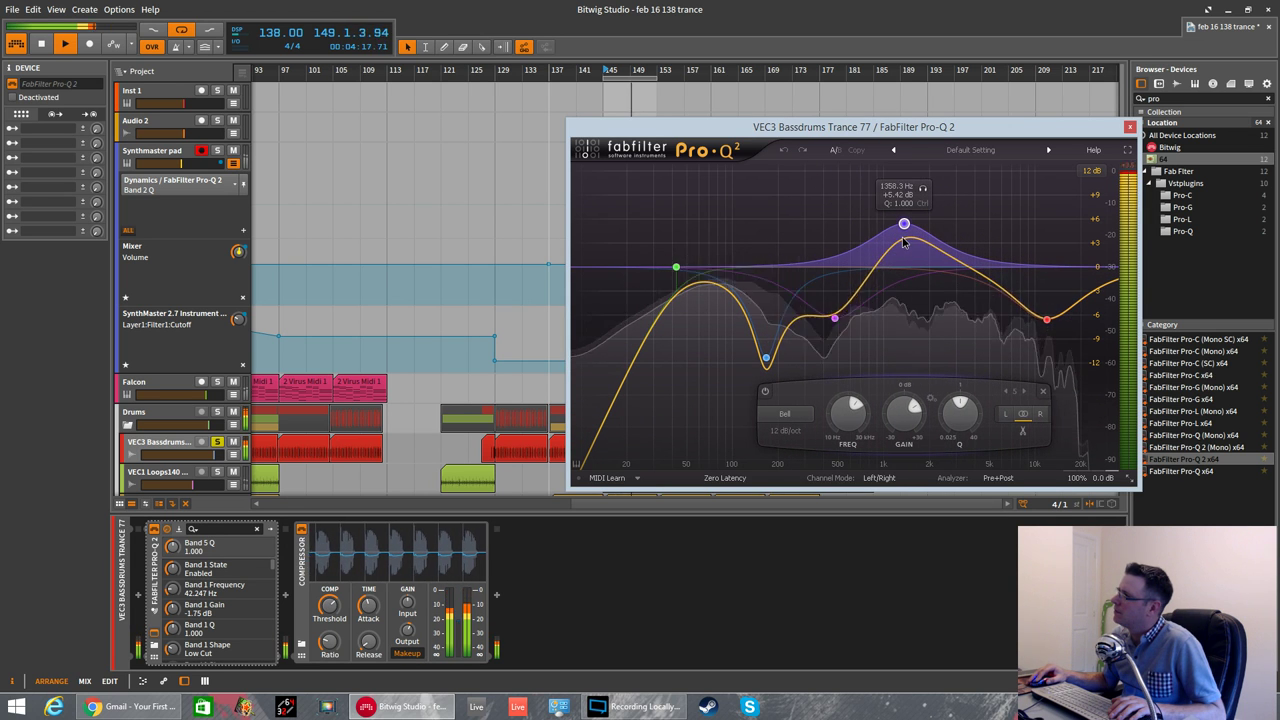
pyautogui.moveTo(903, 223); pyautogui.dragTo(905, 227)
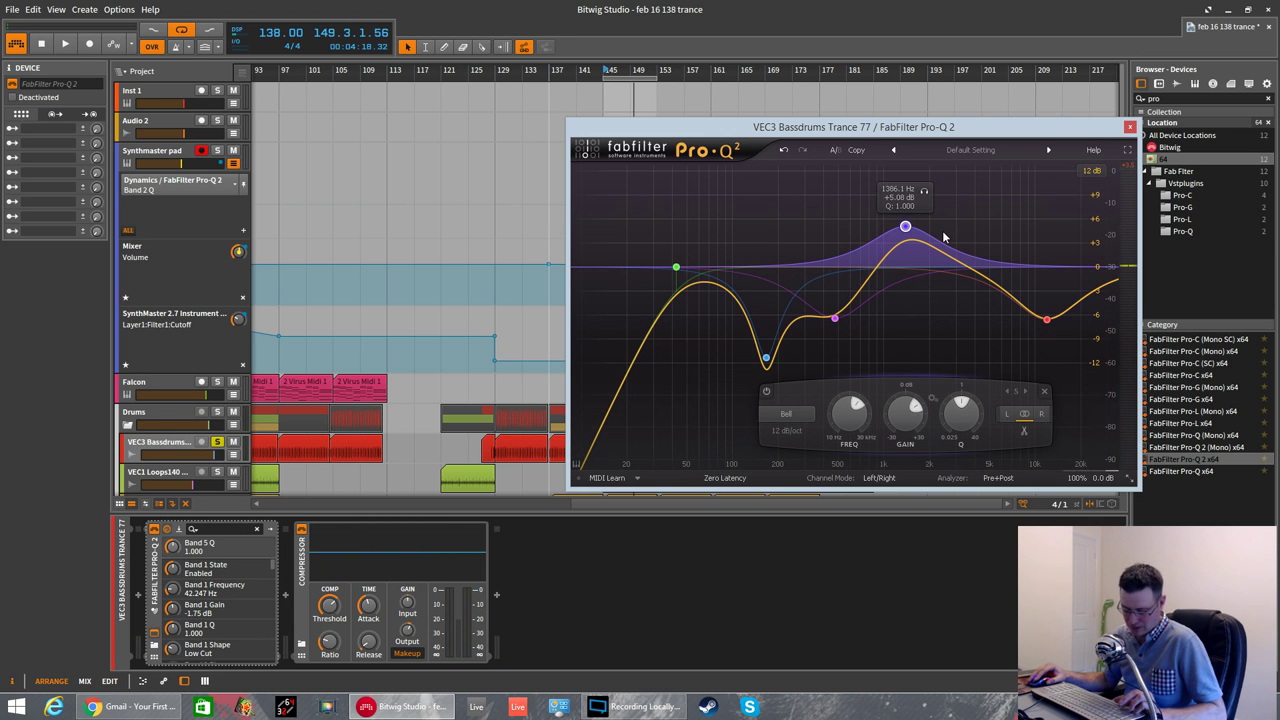
pyautogui.moveTo(905, 227); pyautogui.dragTo(910, 251)
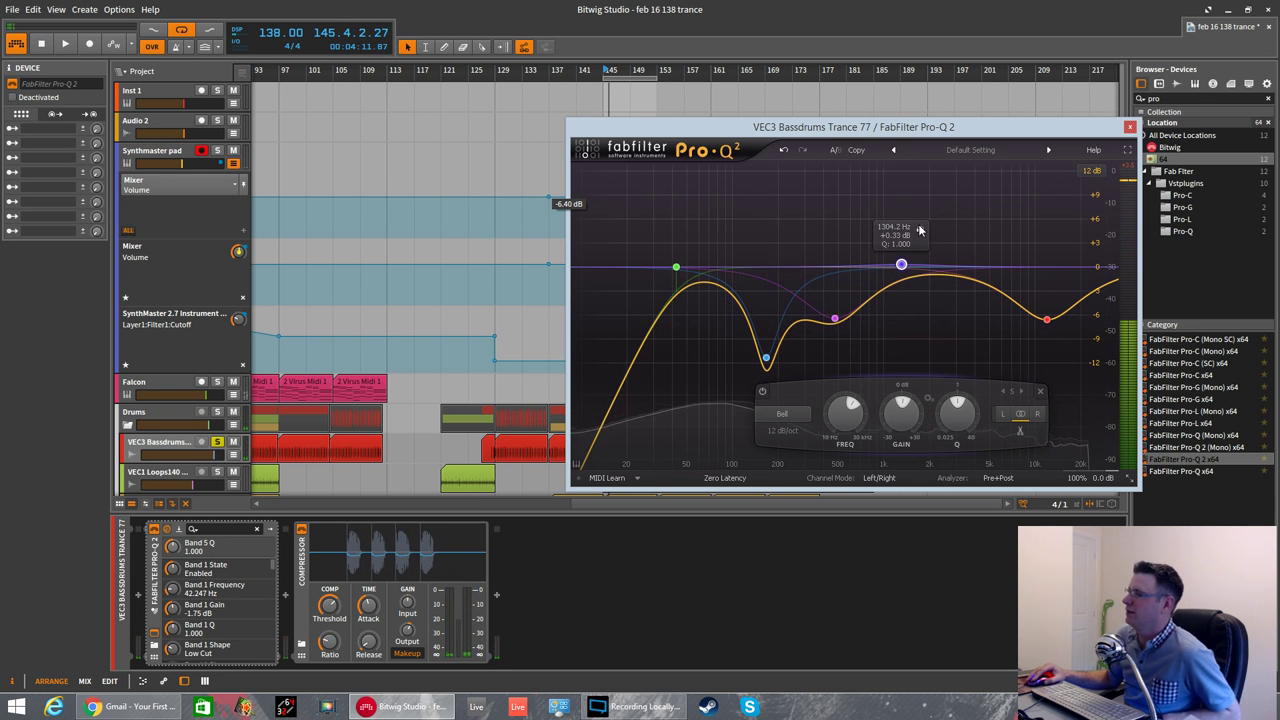
pyautogui.click(1130, 127)
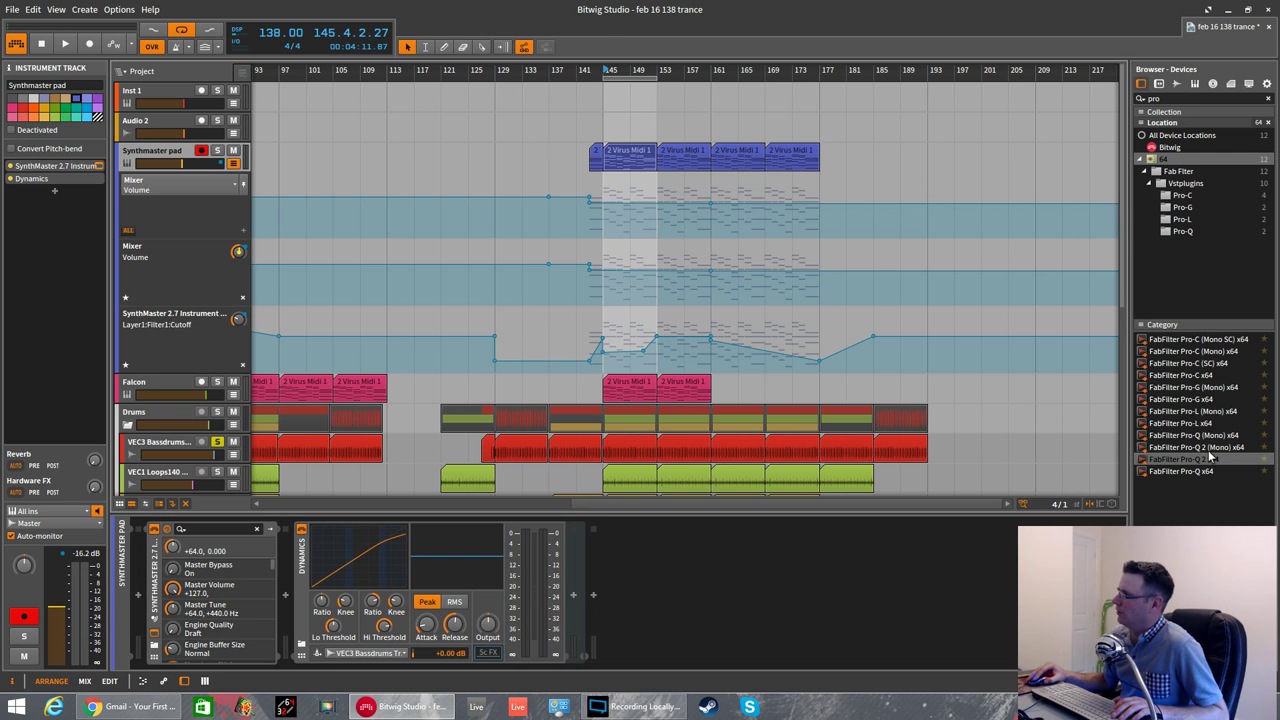
pyautogui.moveTo(1210, 457)
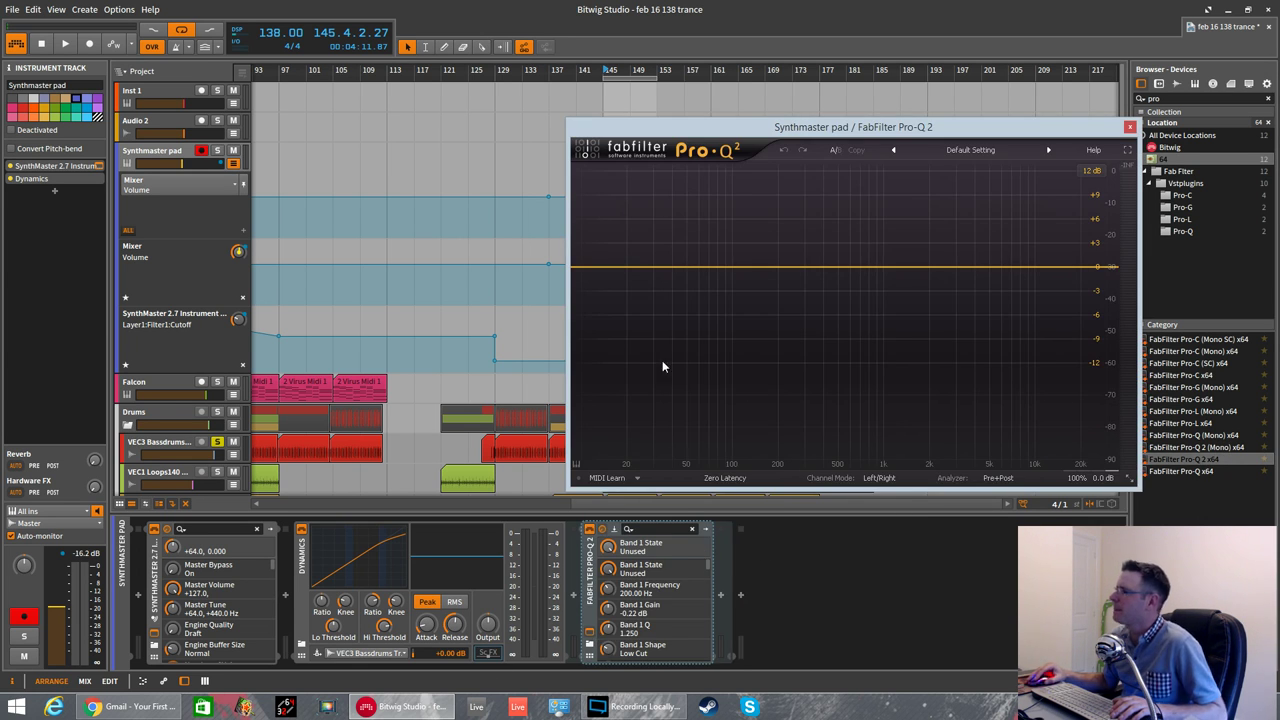
# - Add a Low Cut band in Pro-Q 2 and sweep it up to about 300 Hz
pyautogui.rightClick(719, 297)
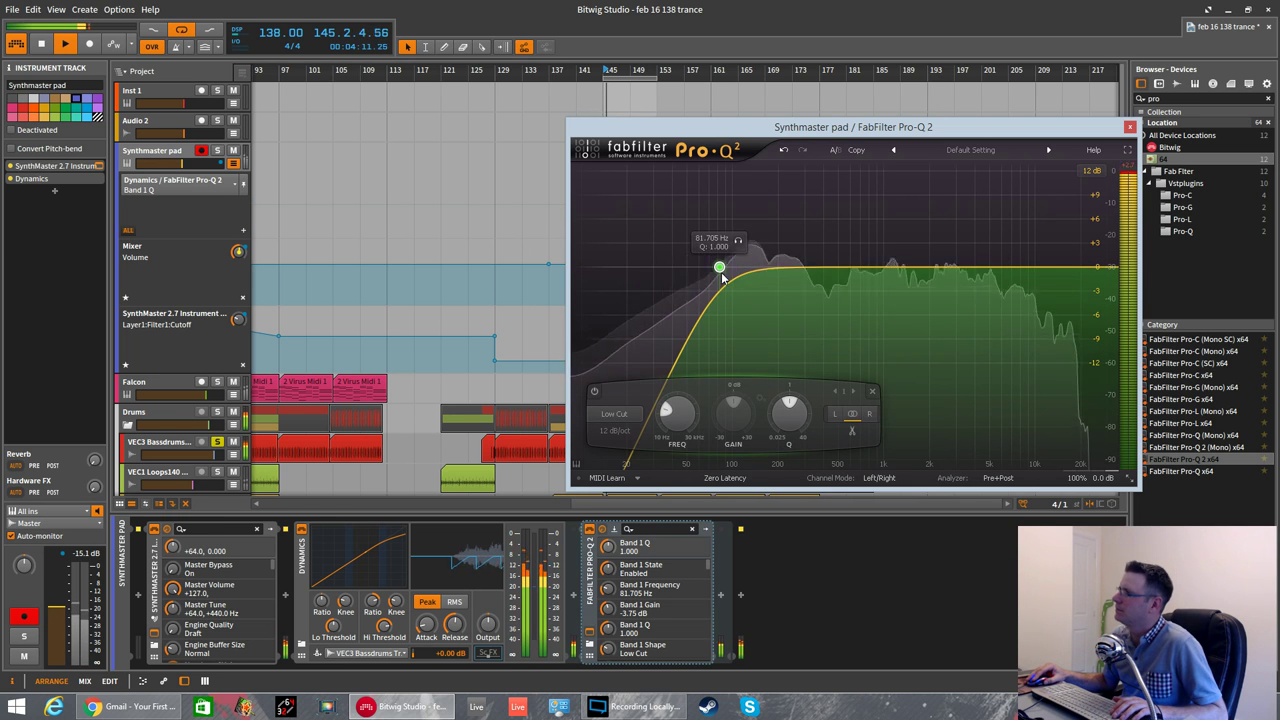
pyautogui.rightClick(736, 267)
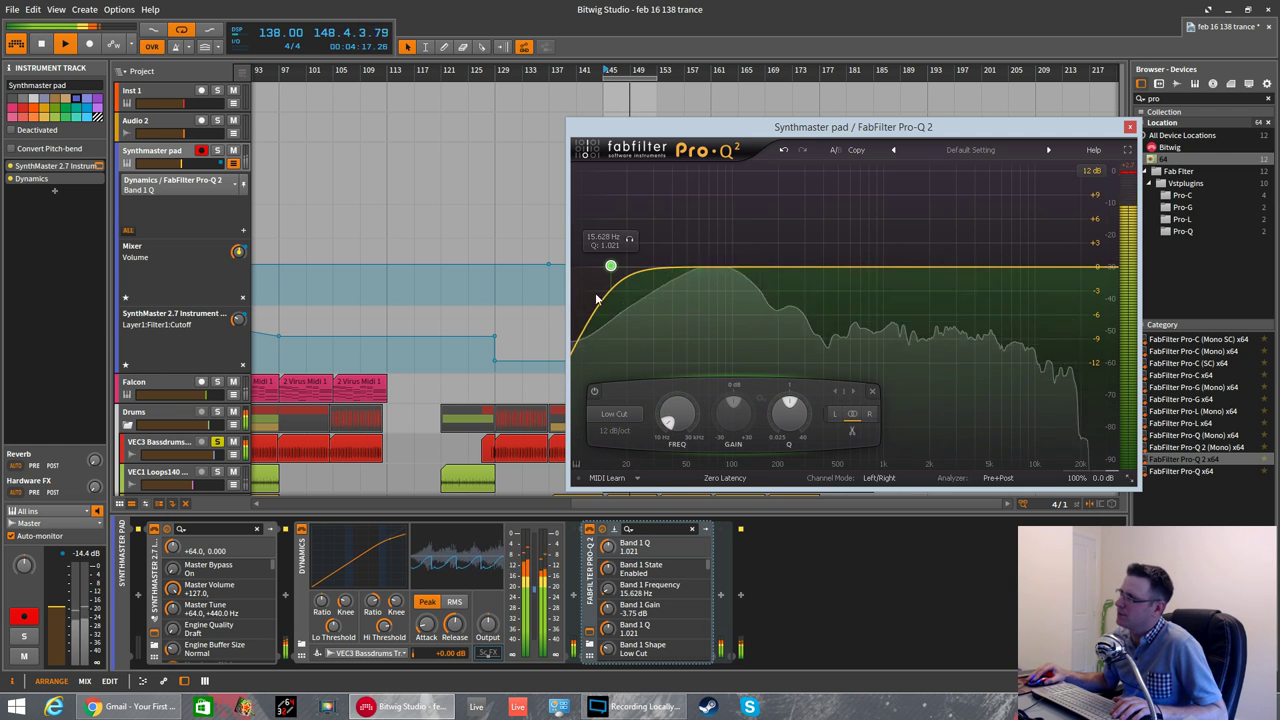
pyautogui.moveTo(610, 266); pyautogui.dragTo(663, 271)
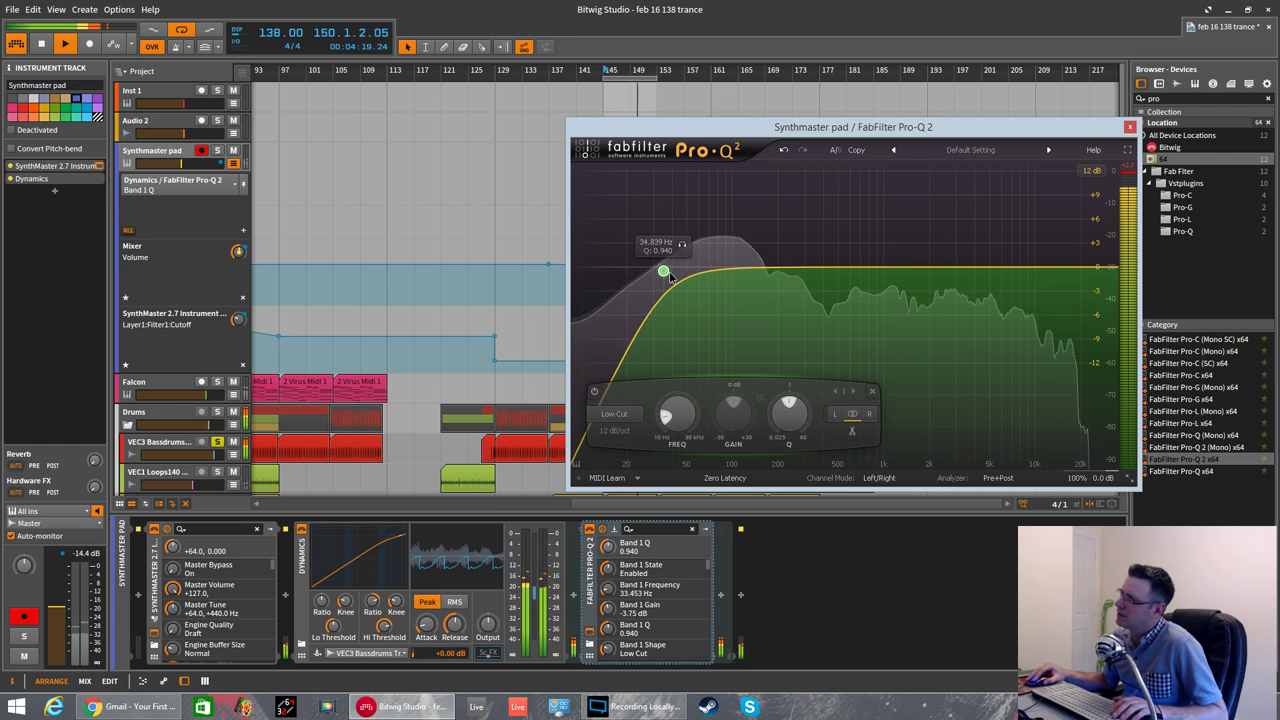
pyautogui.moveTo(664, 271); pyautogui.dragTo(749, 280)
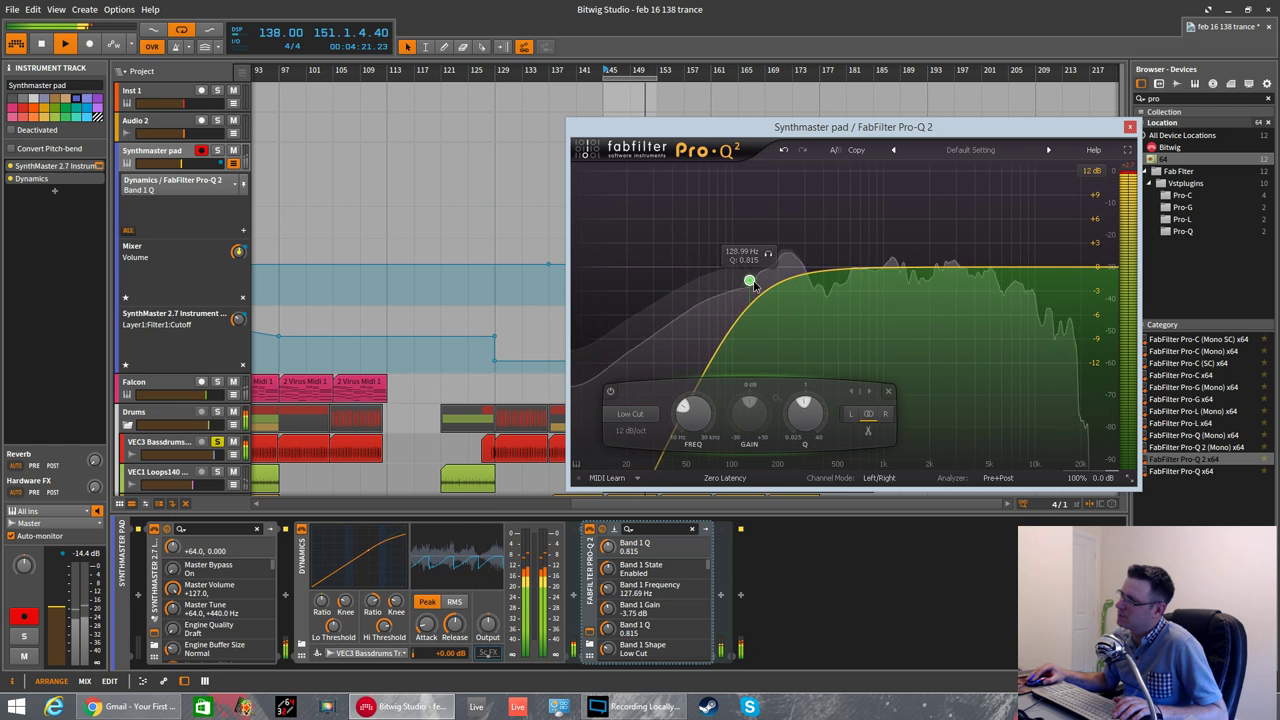
pyautogui.moveTo(750, 280); pyautogui.dragTo(805, 287)
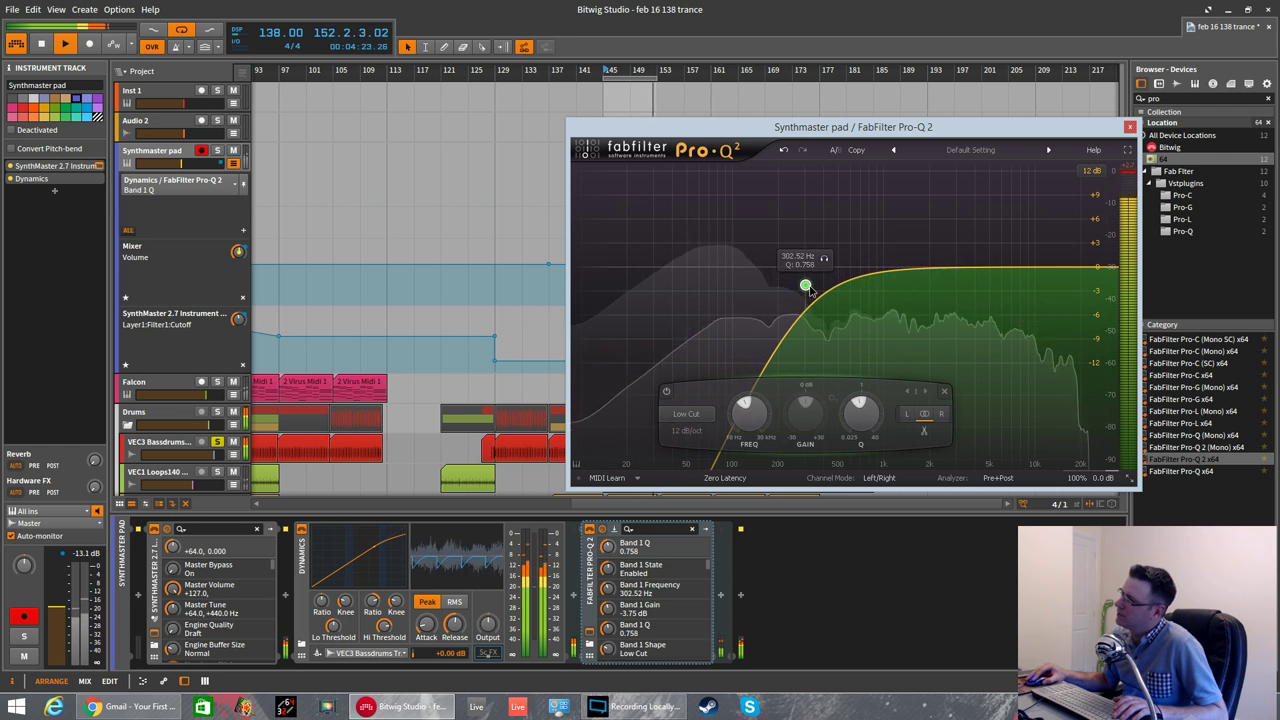
pyautogui.moveTo(805, 287); pyautogui.dragTo(803, 289)
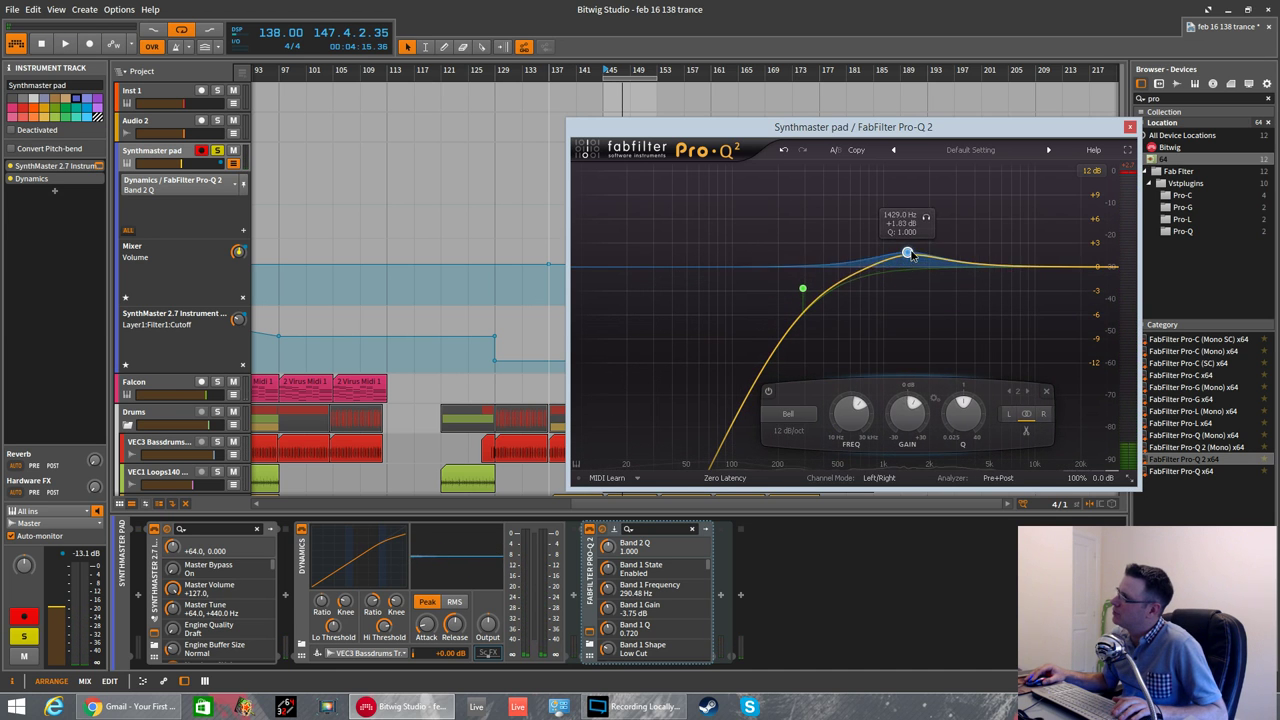
# - Boost the Pro-Q 2 bell band about 6 dB near 1.25 kHz
pyautogui.moveTo(907, 252); pyautogui.dragTo(908, 265)
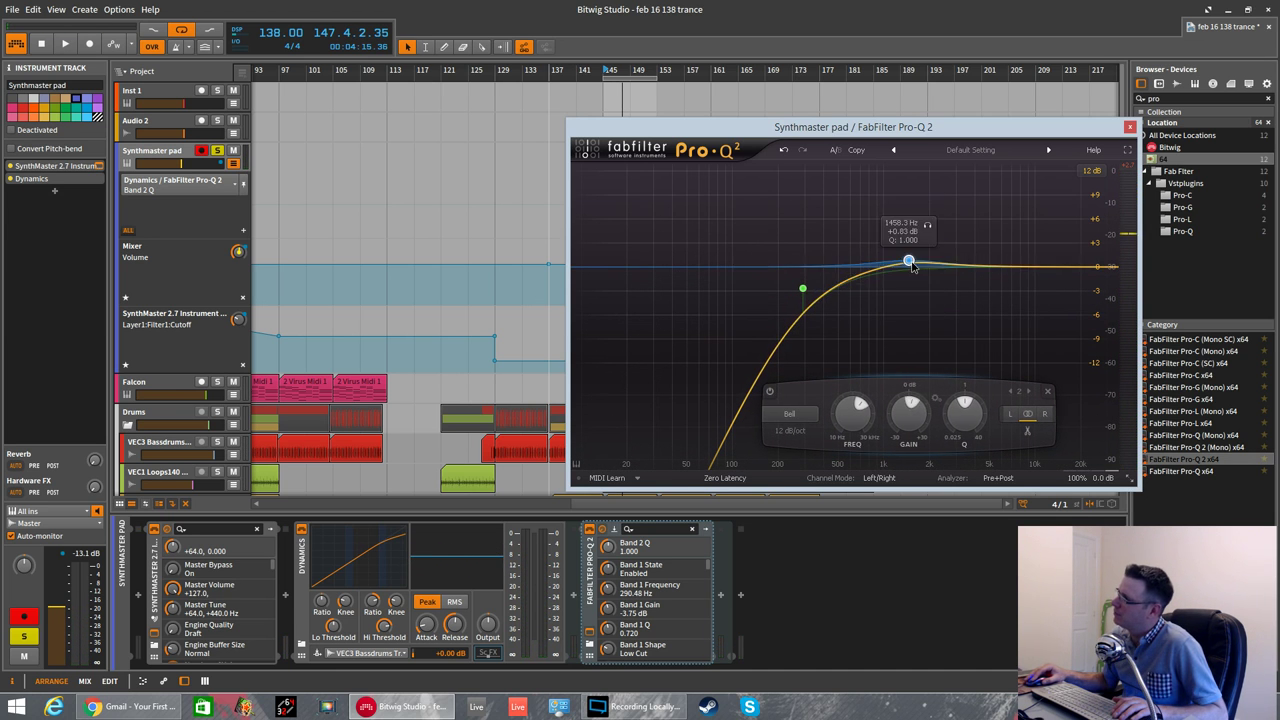
pyautogui.moveTo(908, 261); pyautogui.dragTo(908, 268)
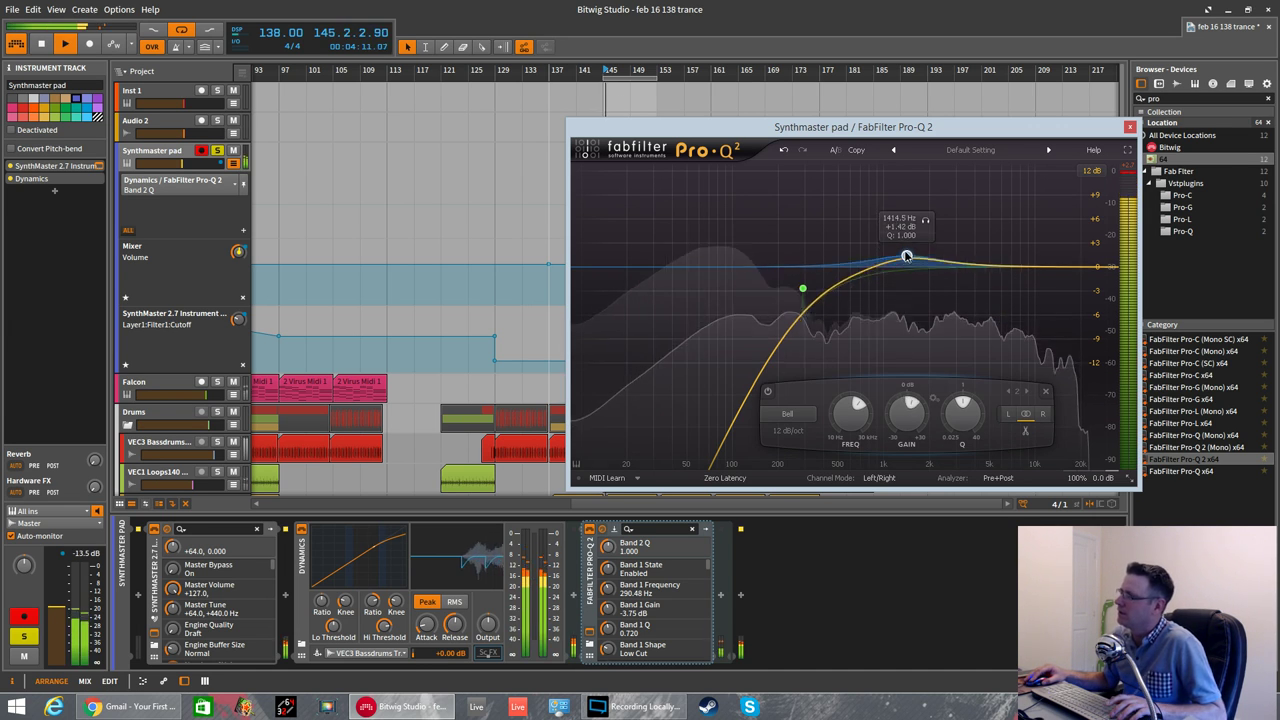
pyautogui.moveTo(905, 257); pyautogui.dragTo(898, 218)
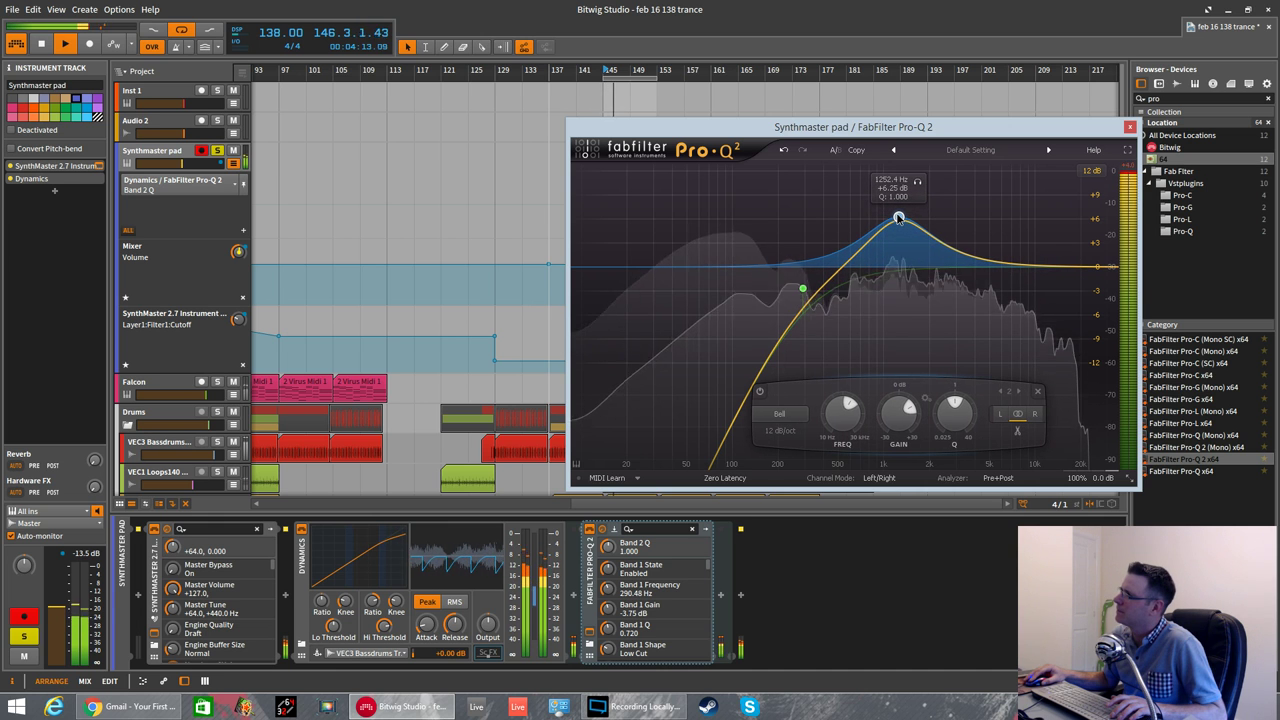
# - Add a high-cut band around 8 kHz
pyautogui.moveTo(900, 217); pyautogui.dragTo(1000, 350)
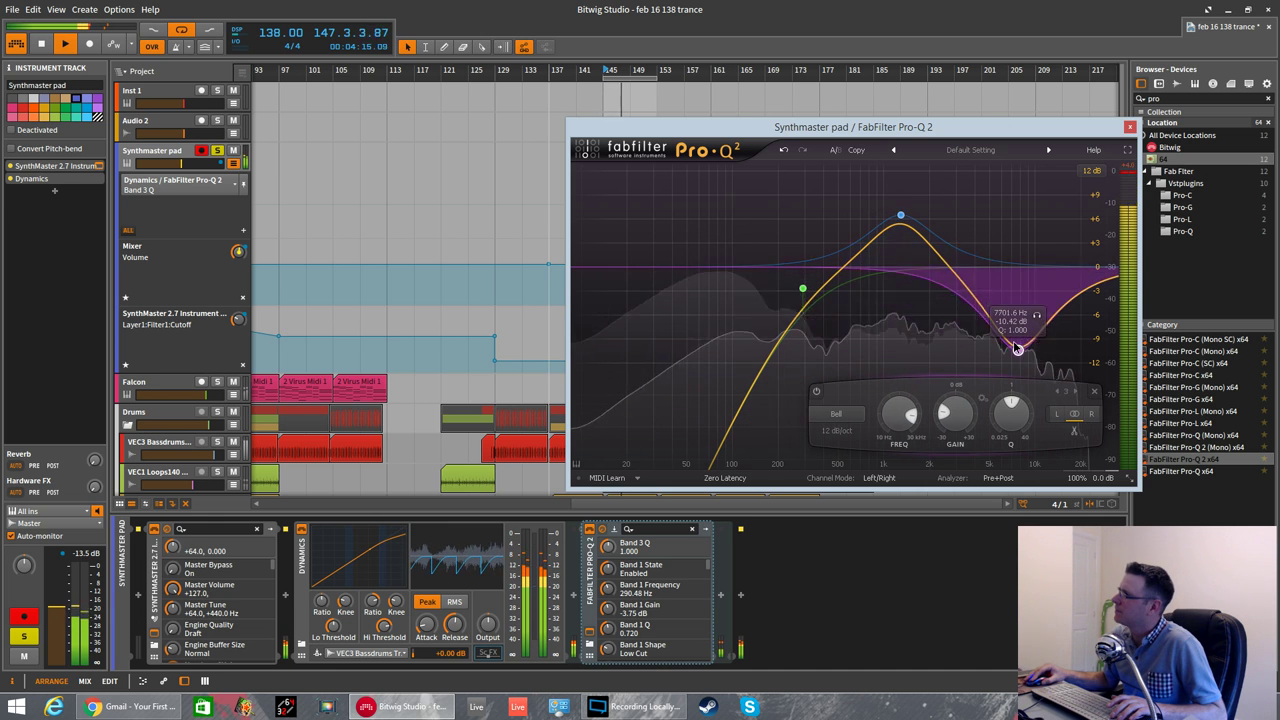
pyautogui.moveTo(1010, 347); pyautogui.dragTo(1025, 362)
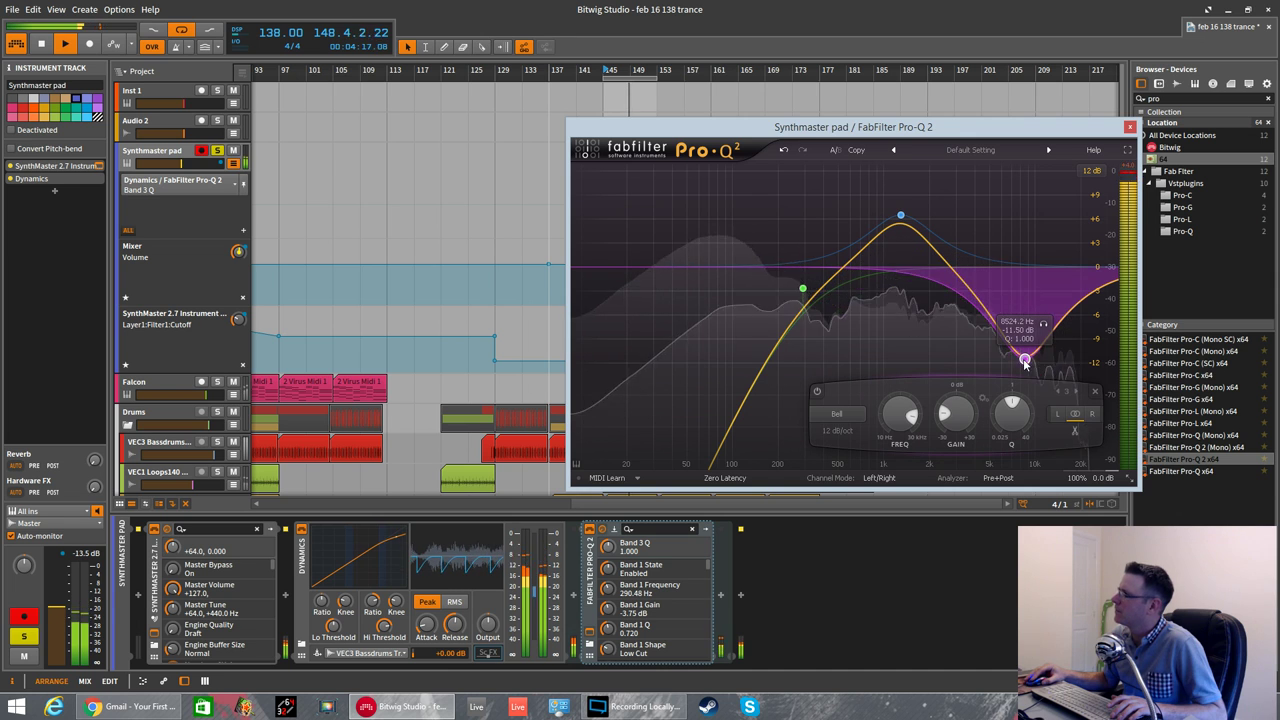
pyautogui.moveTo(1025, 360); pyautogui.dragTo(1025, 267)
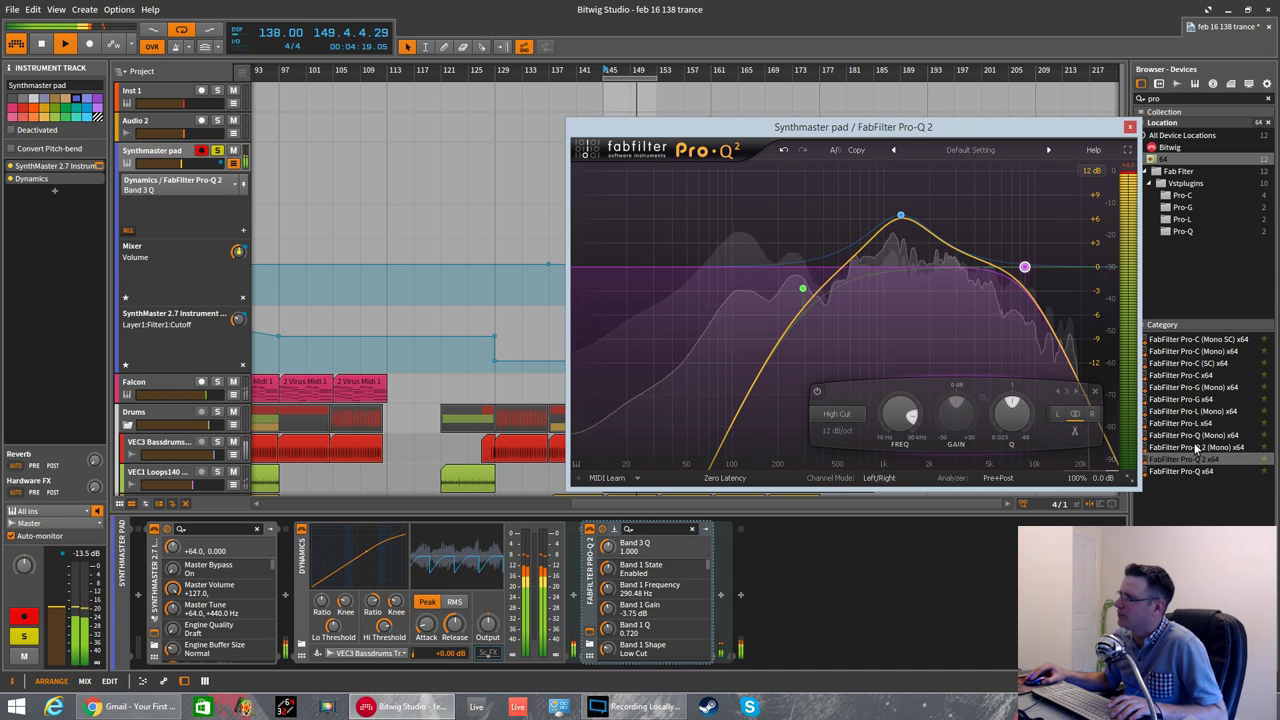
# - Lower the Pro-Q 2 High Cut frequency further to narrow the band-pass
pyautogui.moveTo(1024, 267); pyautogui.dragTo(1005, 267)
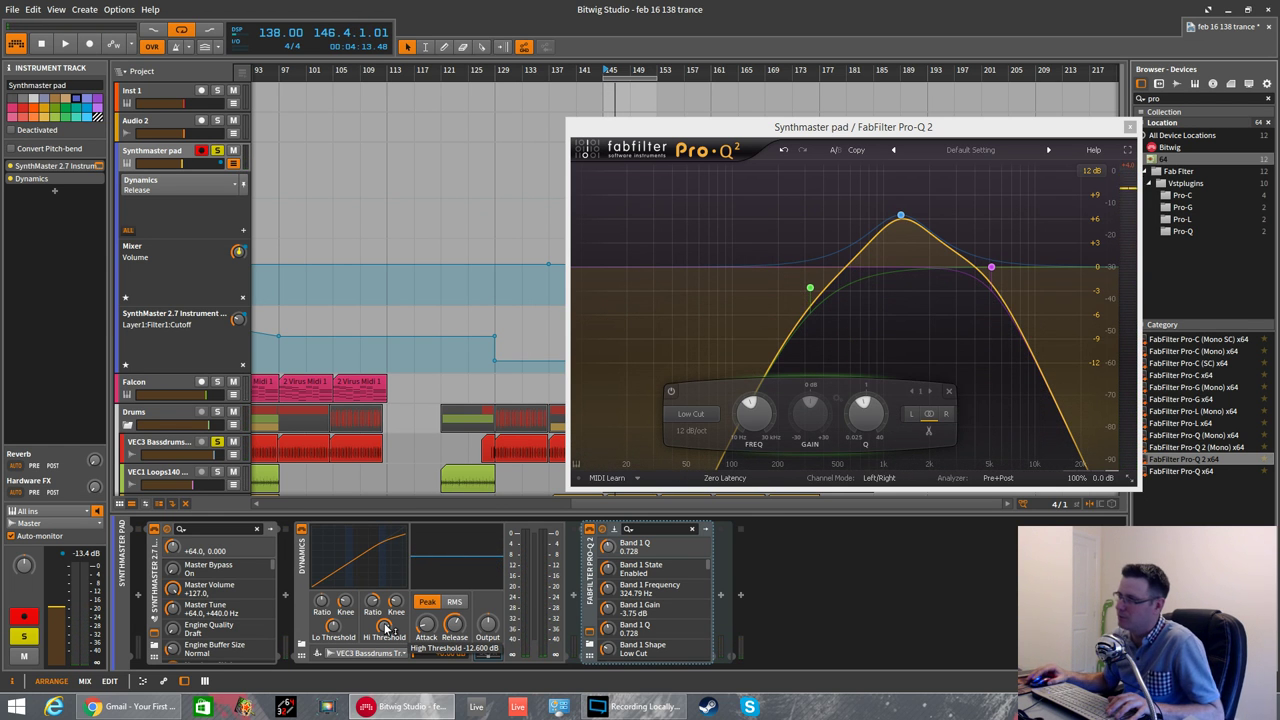
# - Stop playback, keeping the Dynamics Hi Threshold at -12.6 dB
pyautogui.click(64, 43)
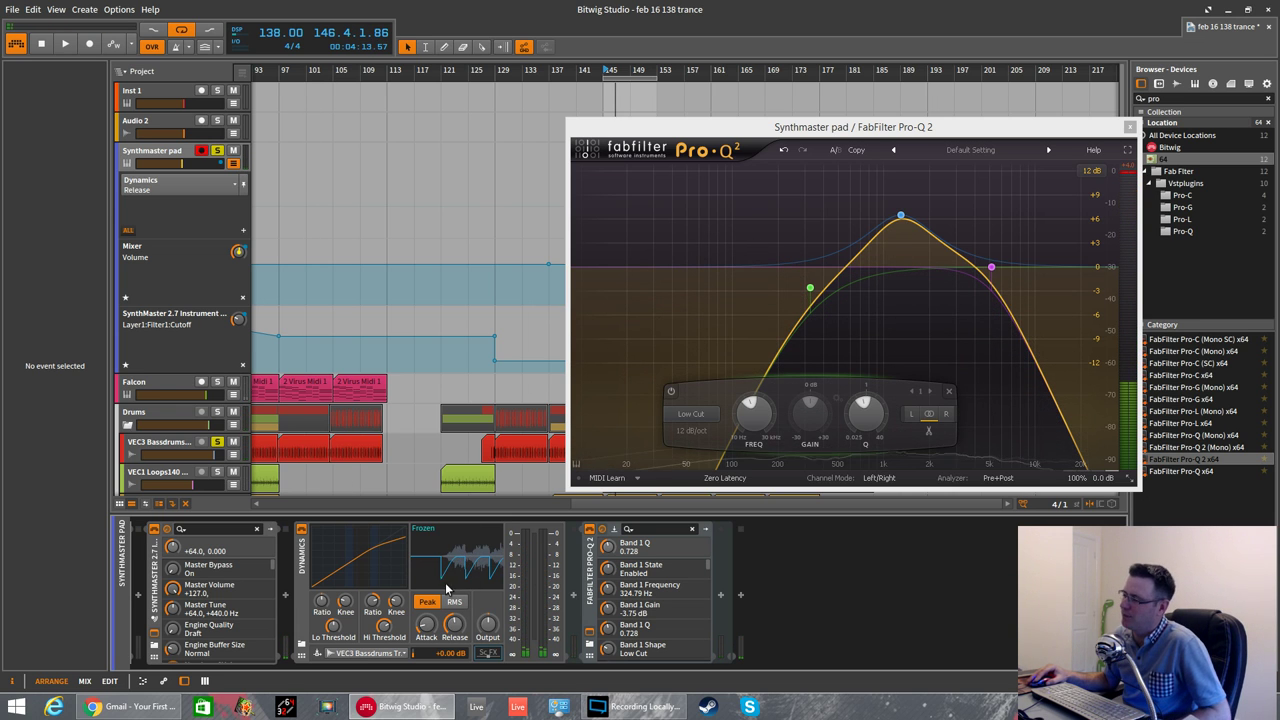
pyautogui.moveTo(462, 558)
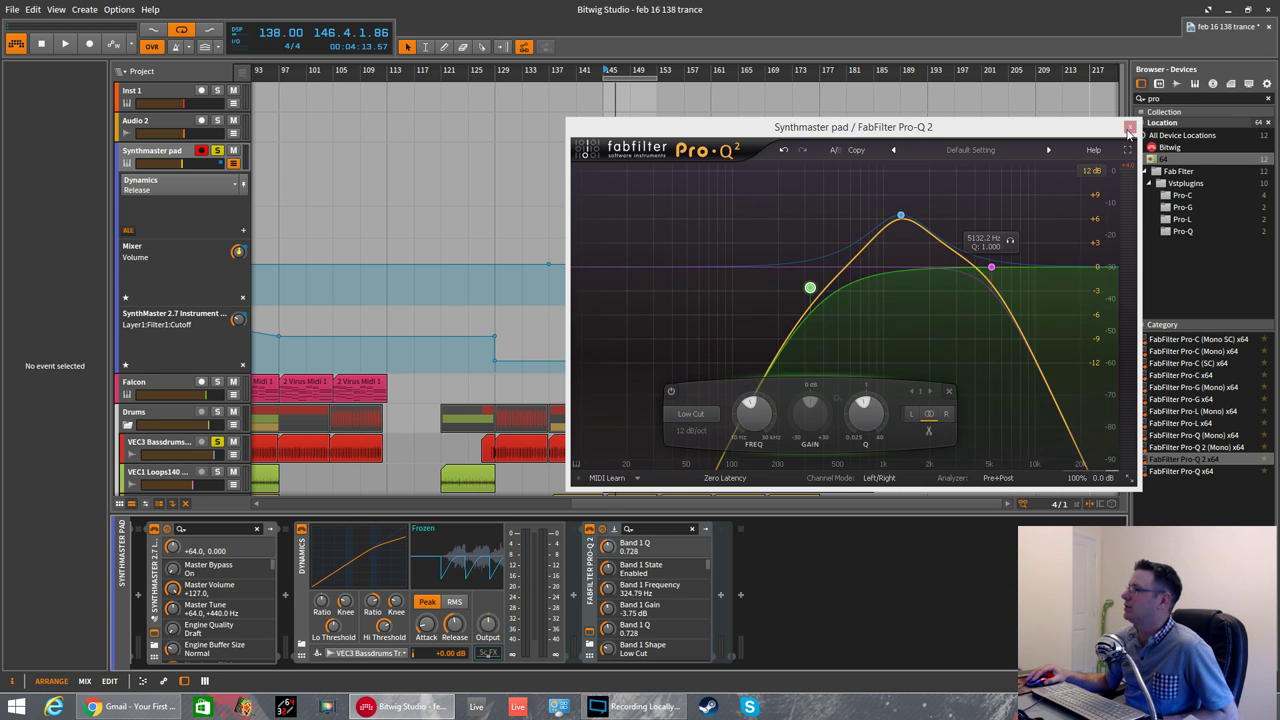
# - Close the Pro-Q 2 window and swap the sidechain EQ for Bitwig's EQ-5
pyautogui.click(1128, 127)
pyautogui.write('eq')
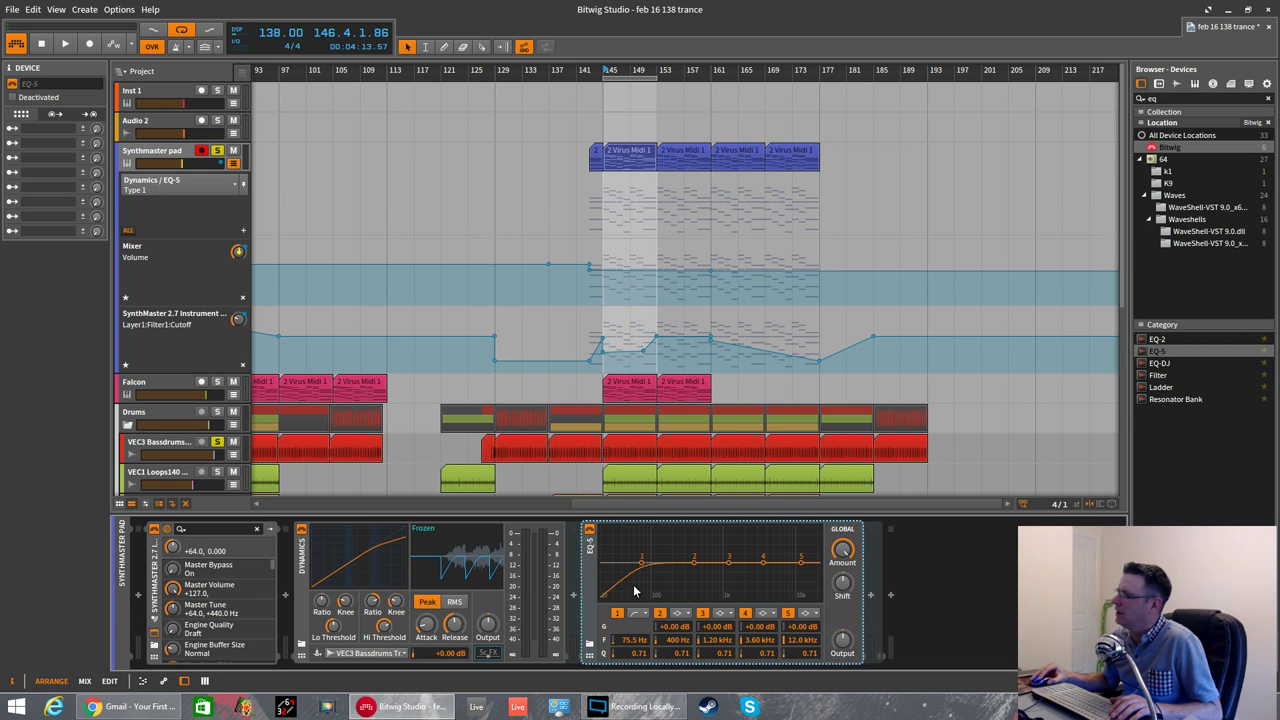
# - Set EQ-5 low cut to 292 Hz, band 5 to 2.09 kHz +8.4 dB, band 4 to 14.1 kHz -12 dB
pyautogui.click(64, 43)
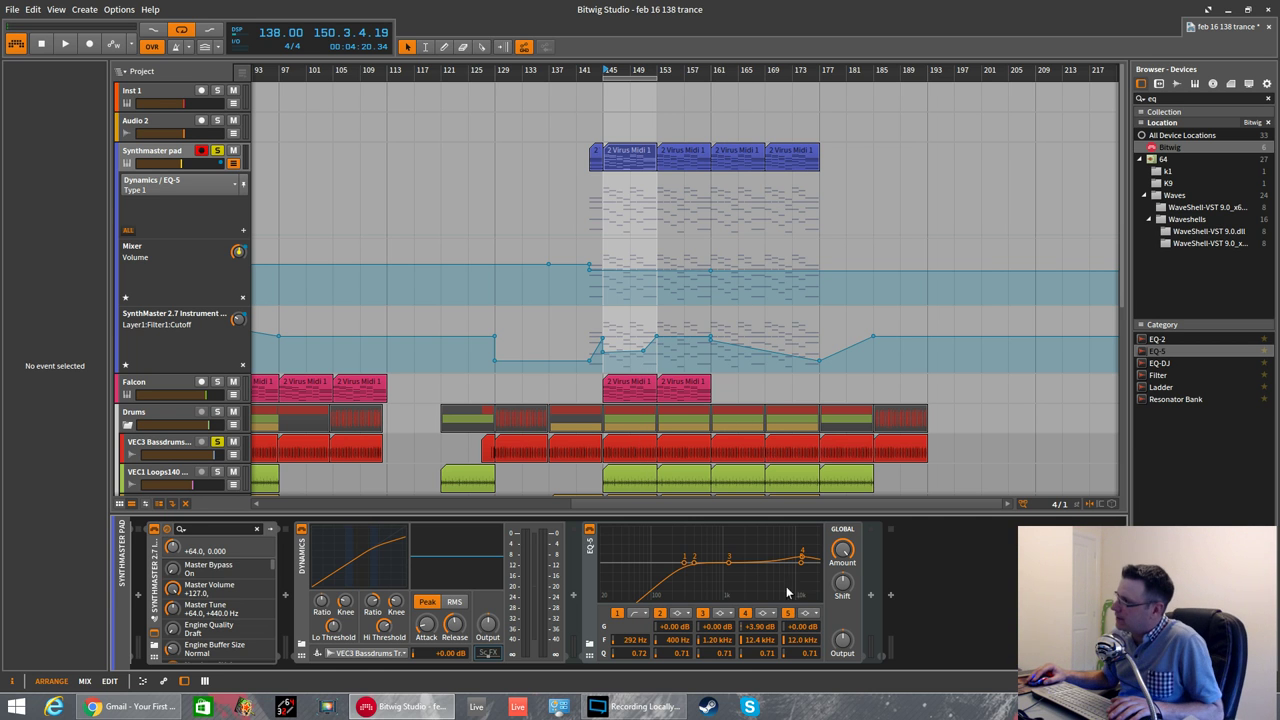
pyautogui.moveTo(800, 565); pyautogui.dragTo(800, 555)
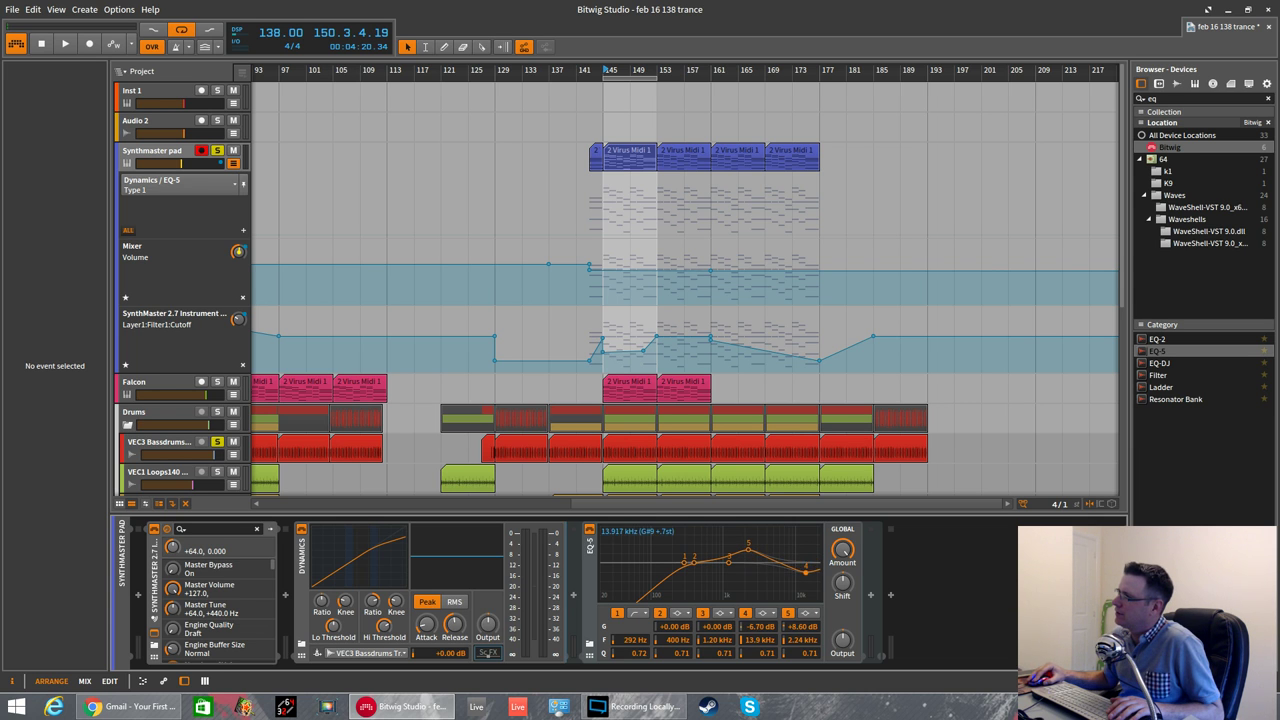
pyautogui.click(64, 43)
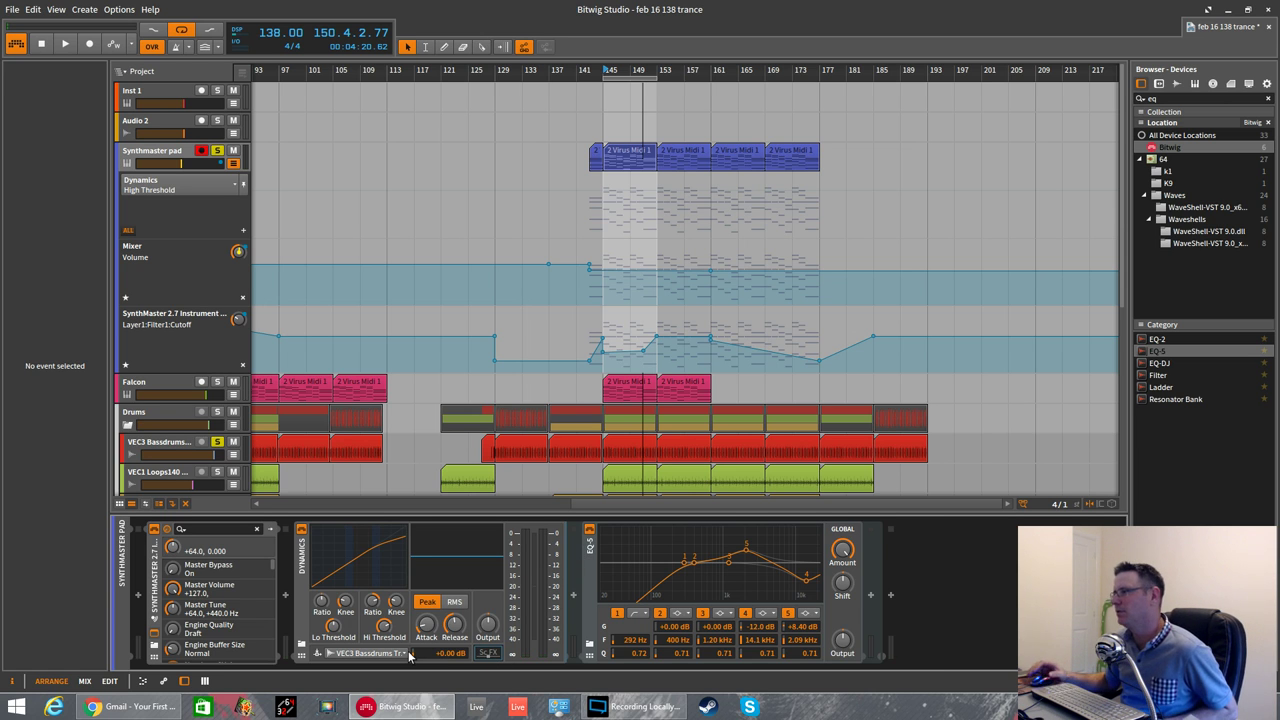
pyautogui.moveTo(404, 658)
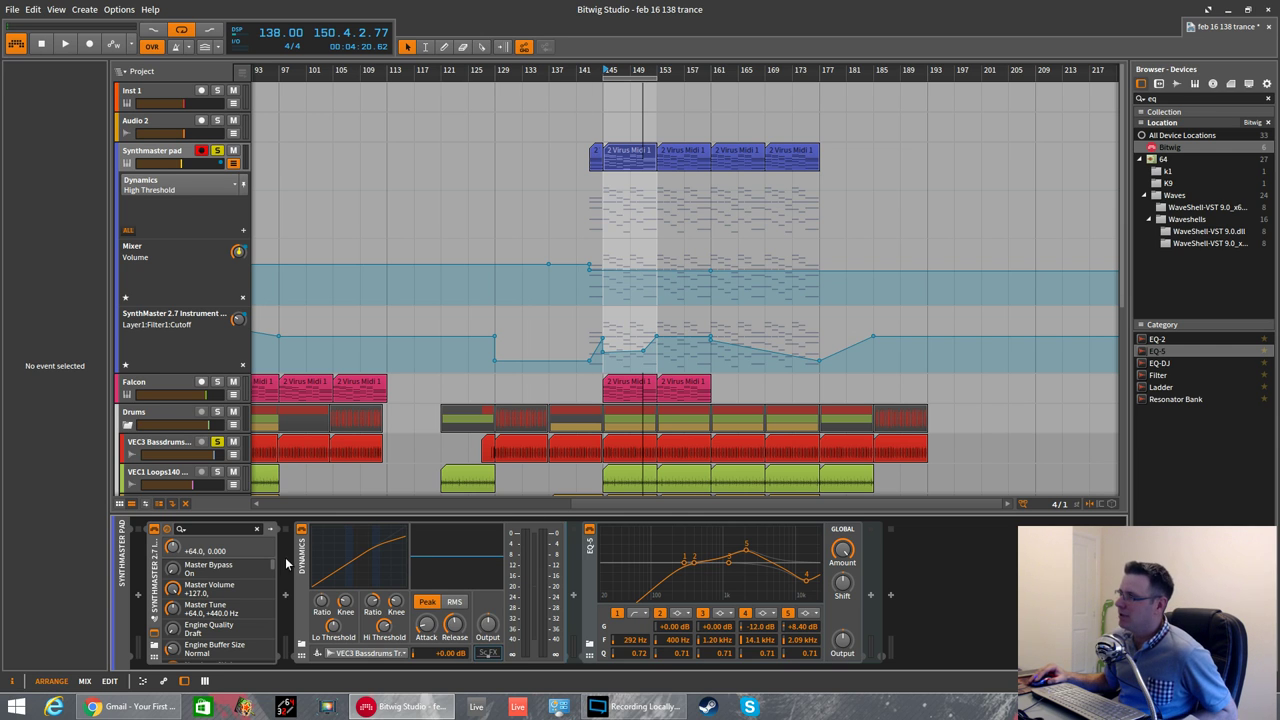
pyautogui.moveTo(402, 706)
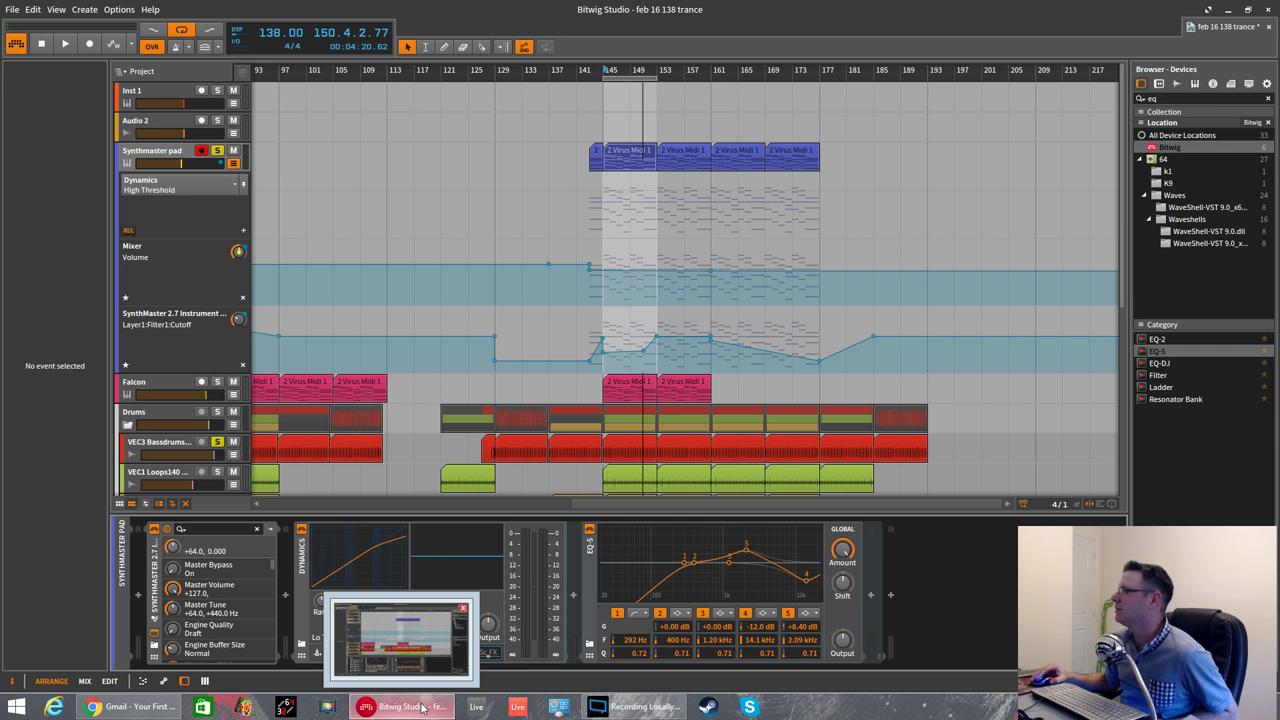